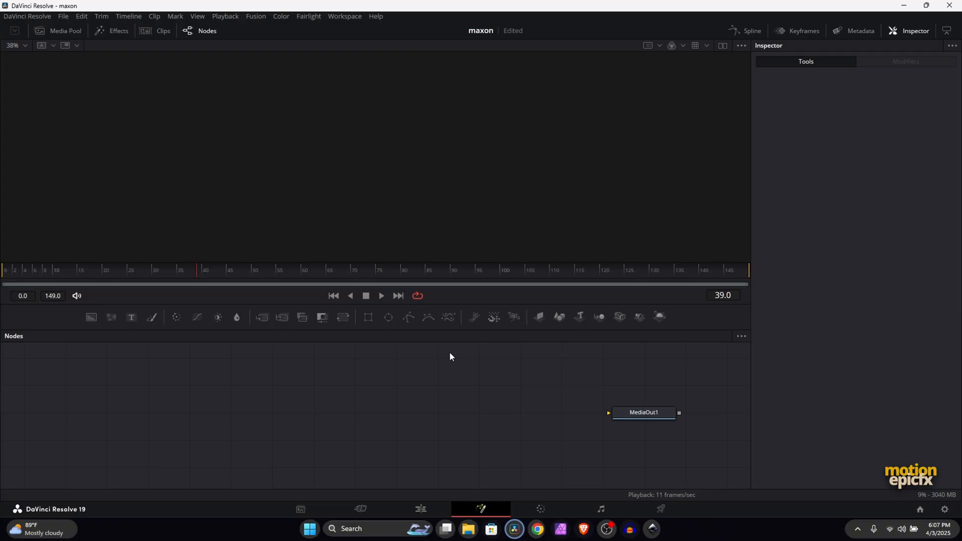
mouse_move(483, 369)
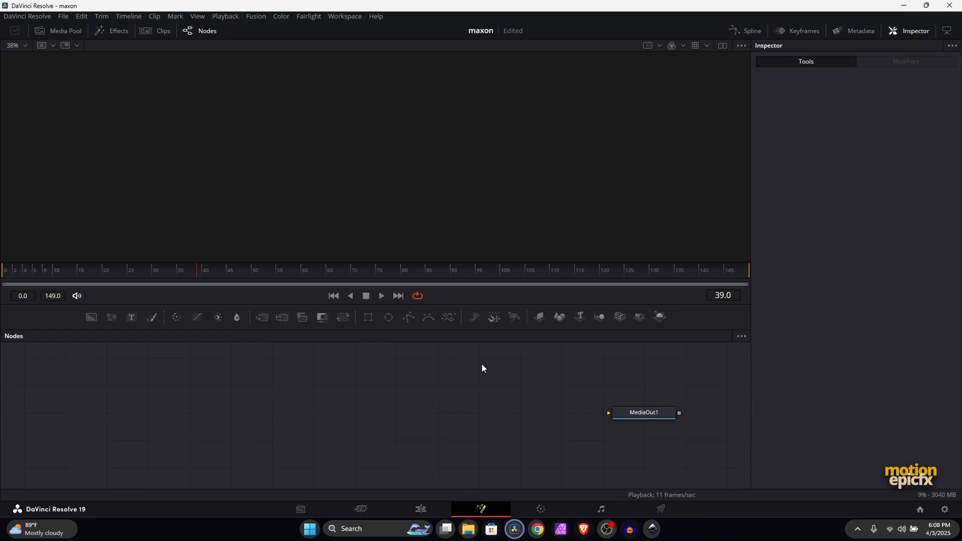
mouse_move(535, 528)
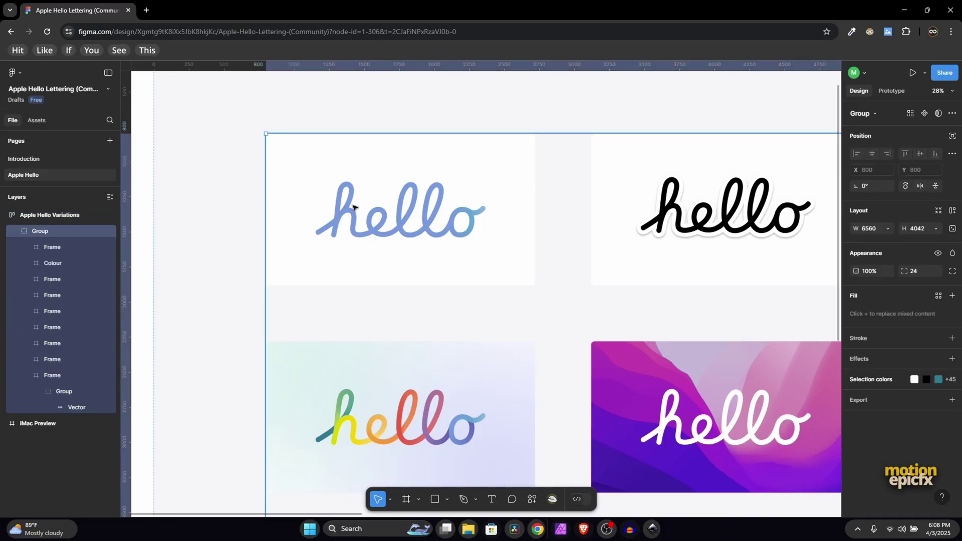
mouse_move(393, 226)
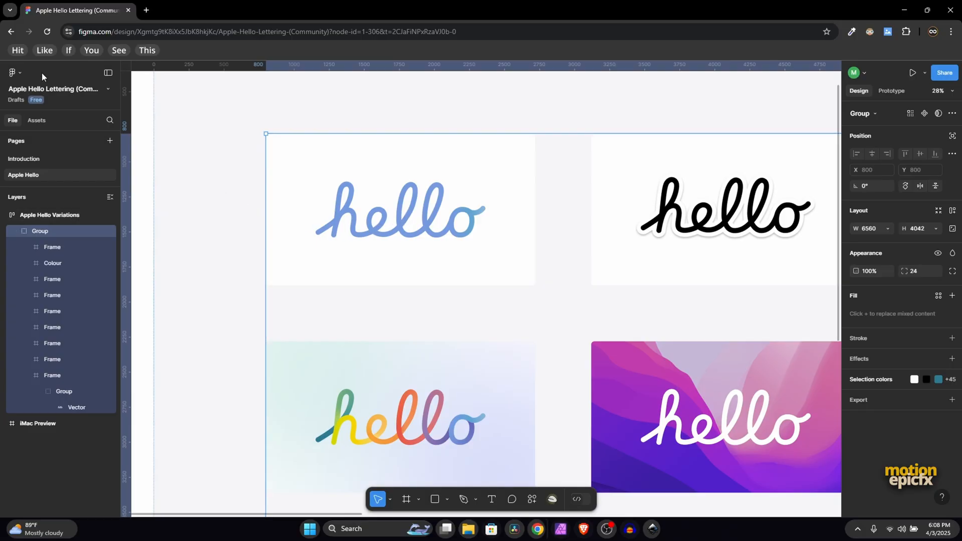
Open the 3:27 AM autosave of Apple Hello from Figma's version history
click(12, 72)
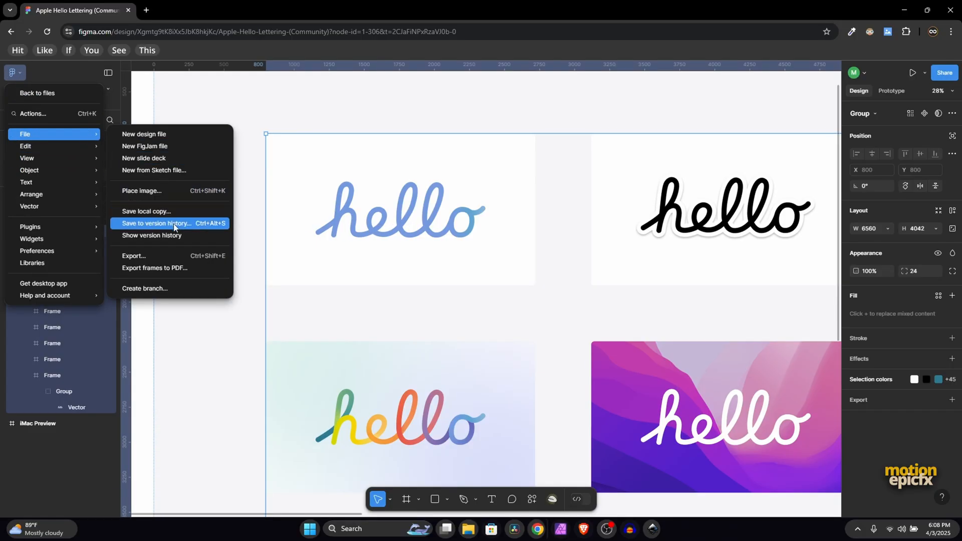
click(152, 236)
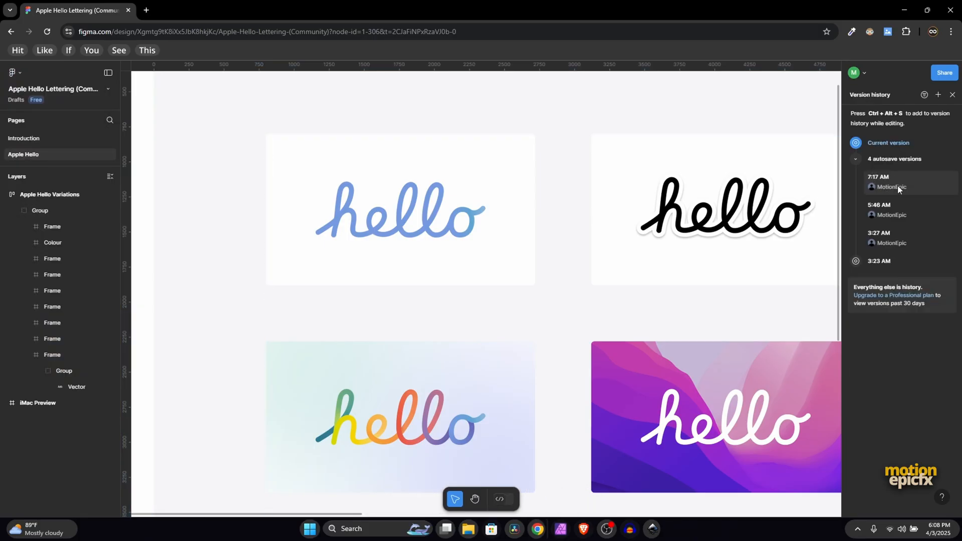
click(898, 237)
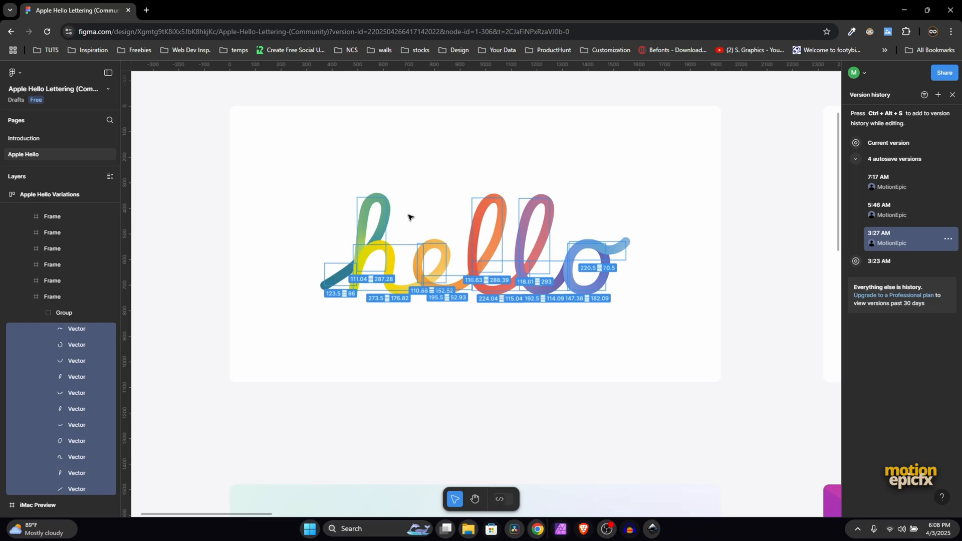
click(521, 529)
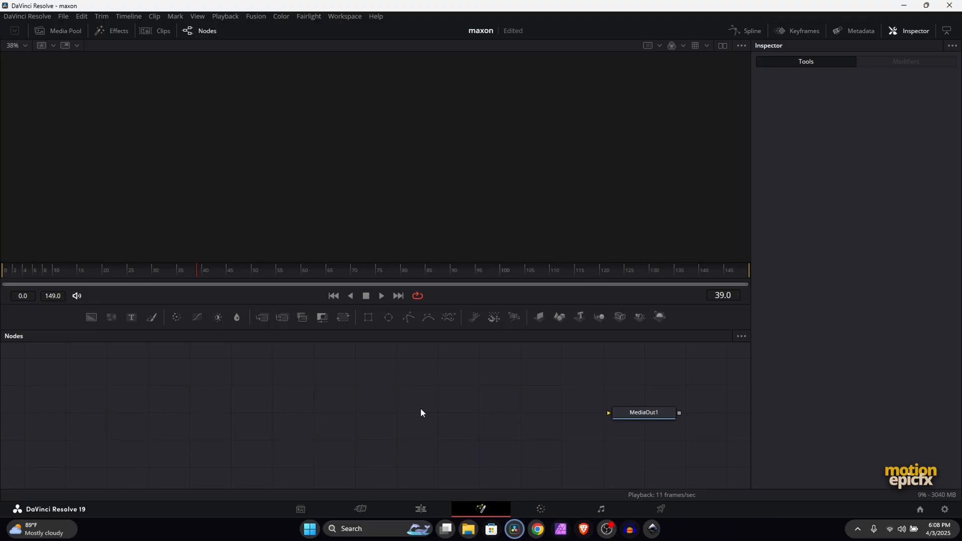
mouse_move(353, 425)
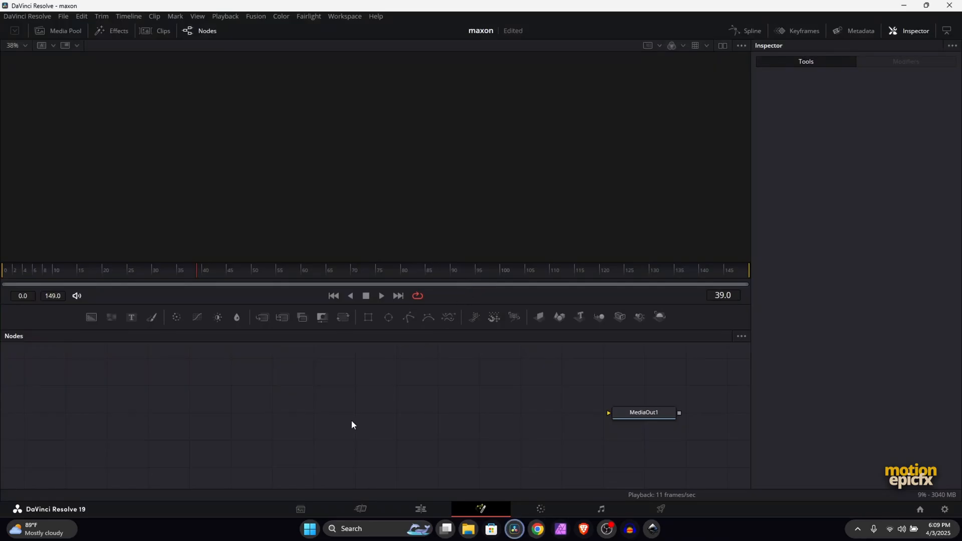
mouse_move(493, 373)
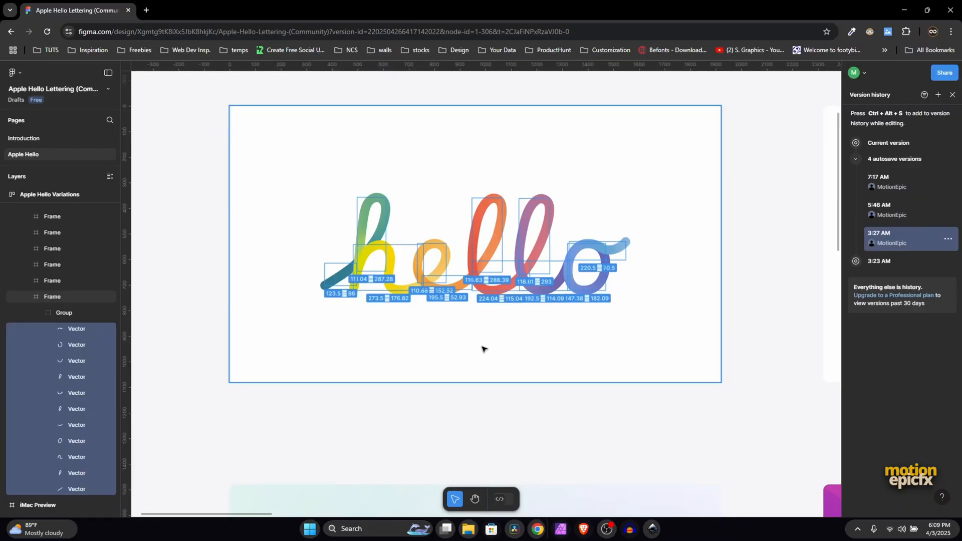
Return to the current Figma version and open the hello Vector's context menu
click(514, 529)
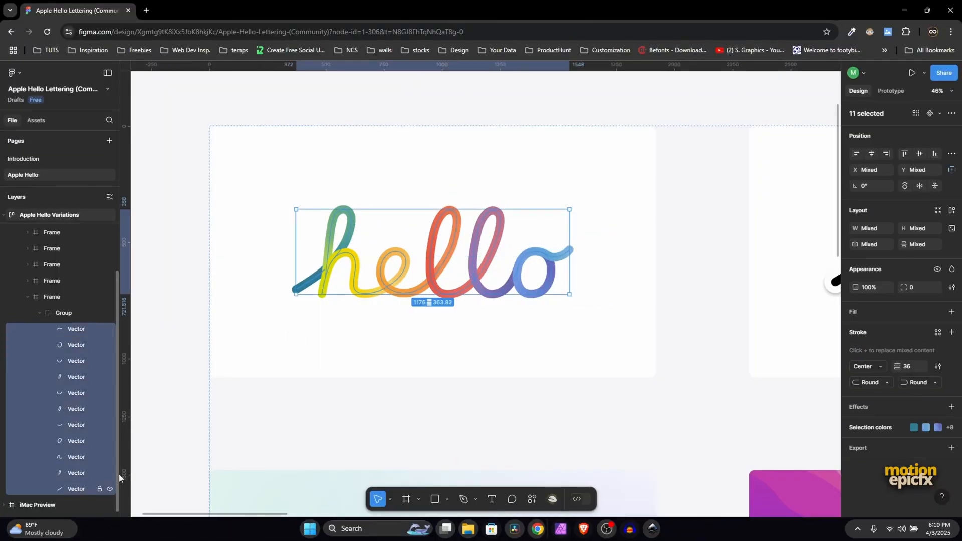
right_click(323, 272)
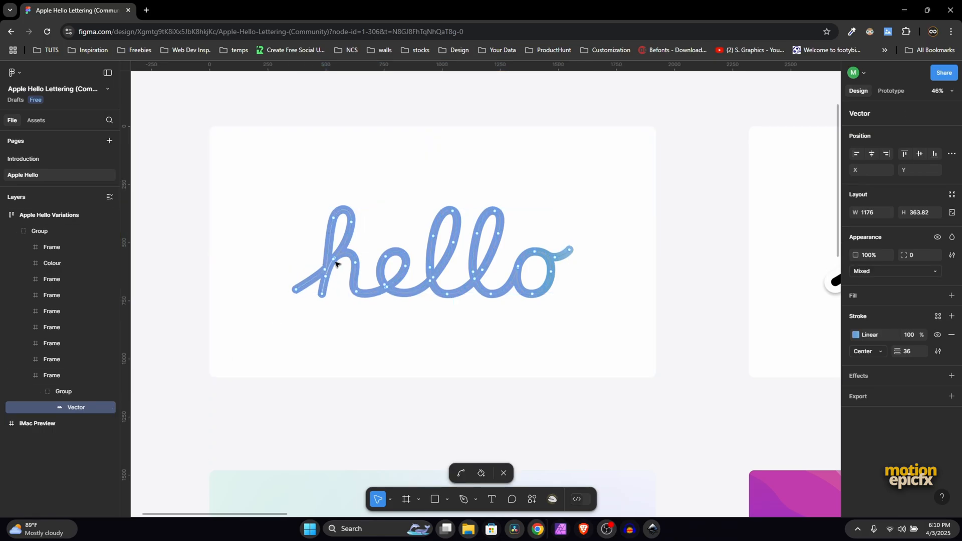
mouse_move(393, 297)
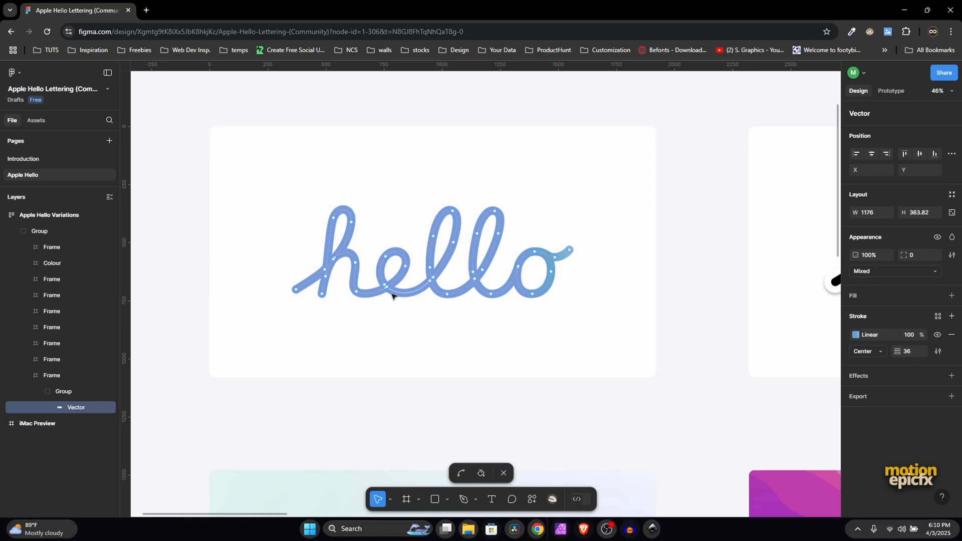
mouse_move(469, 298)
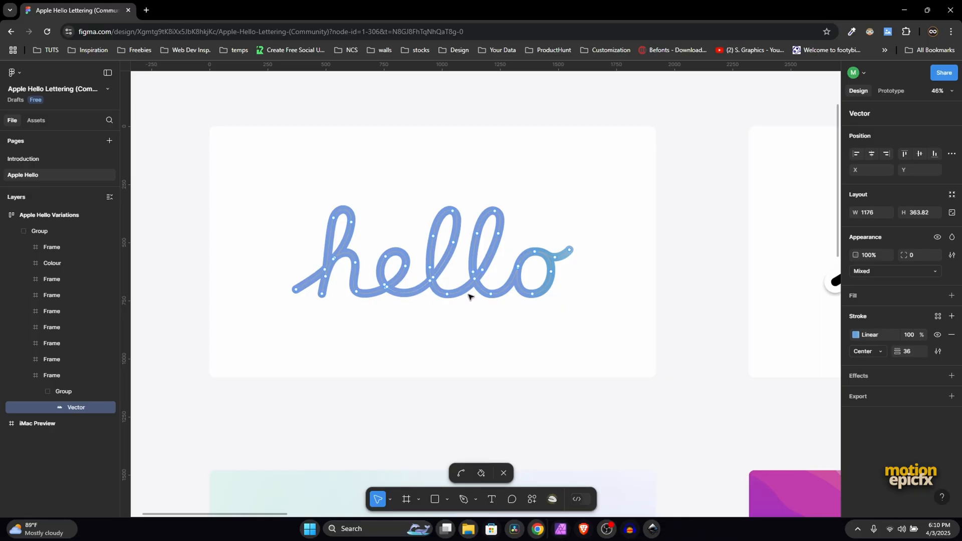
mouse_move(592, 424)
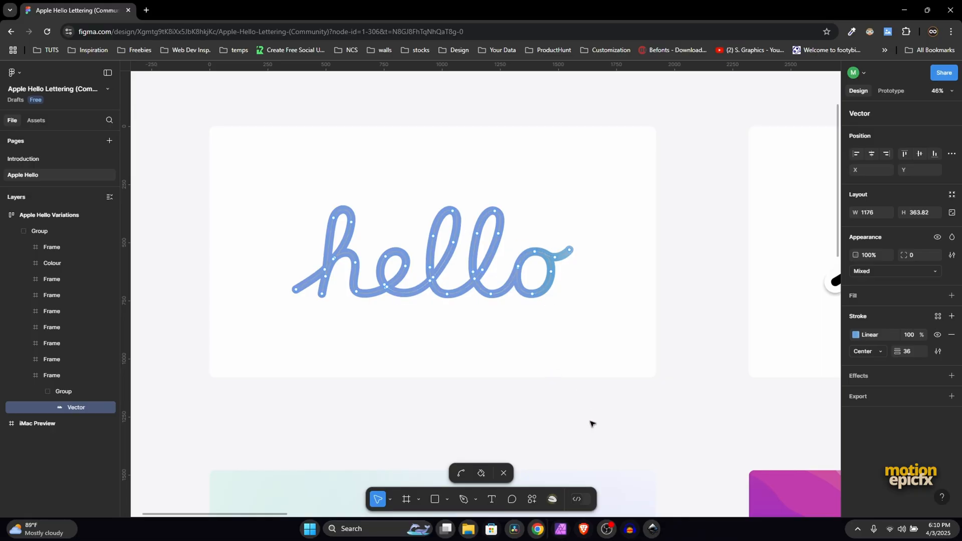
click(513, 529)
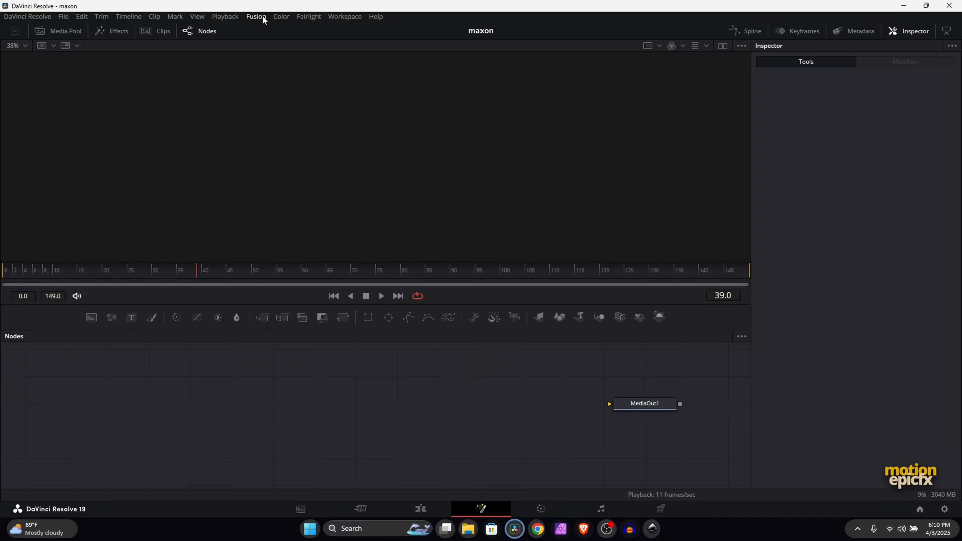
mouse_move(355, 113)
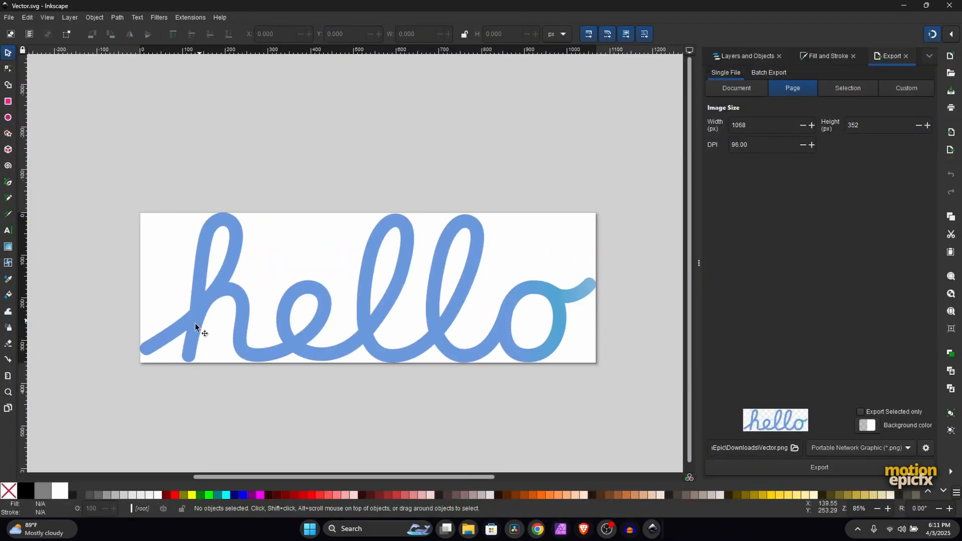
mouse_move(193, 325)
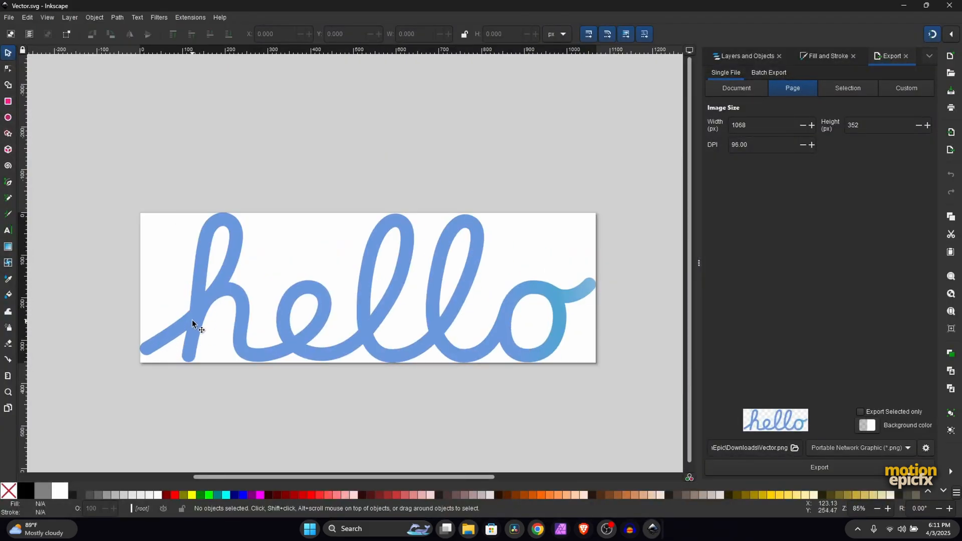
Switch Vector.svg's display mode to Outline to show the hello path as thin lines
click(46, 17)
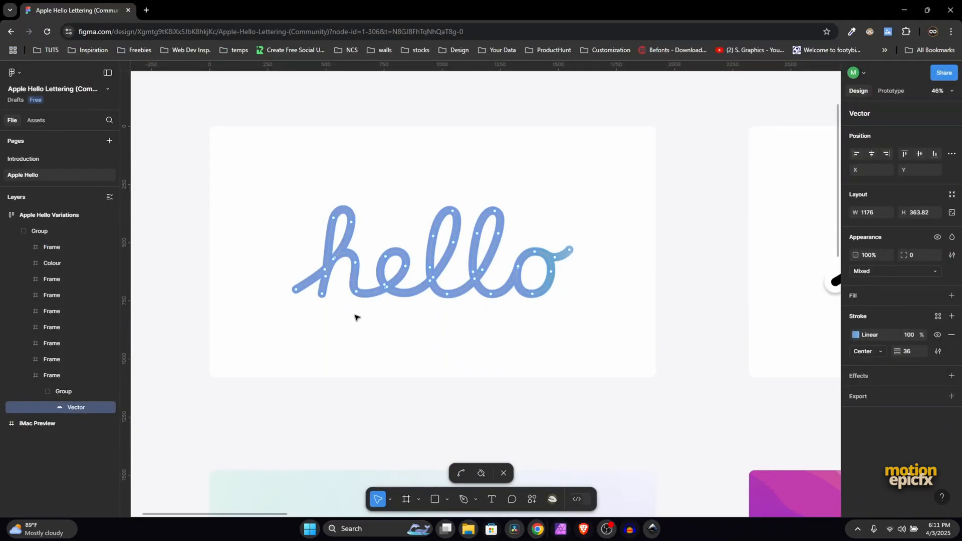
click(513, 529)
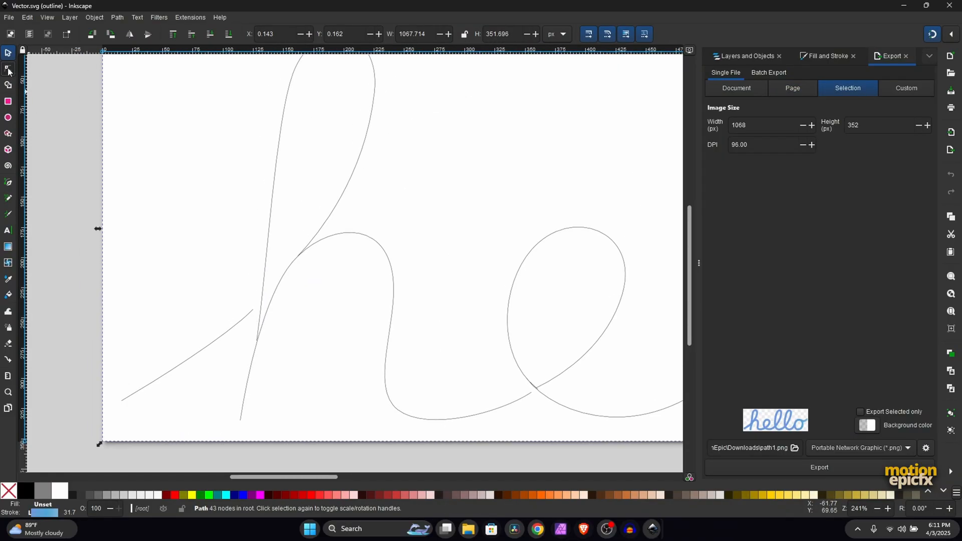
Join the h's broken end nodes and drag a curve handle to smooth the h
click(8, 69)
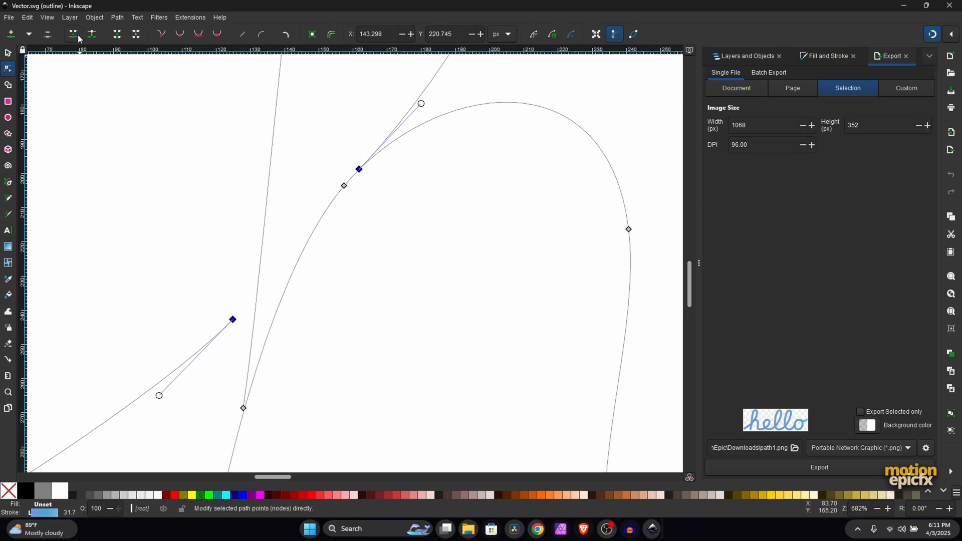
mouse_move(73, 35)
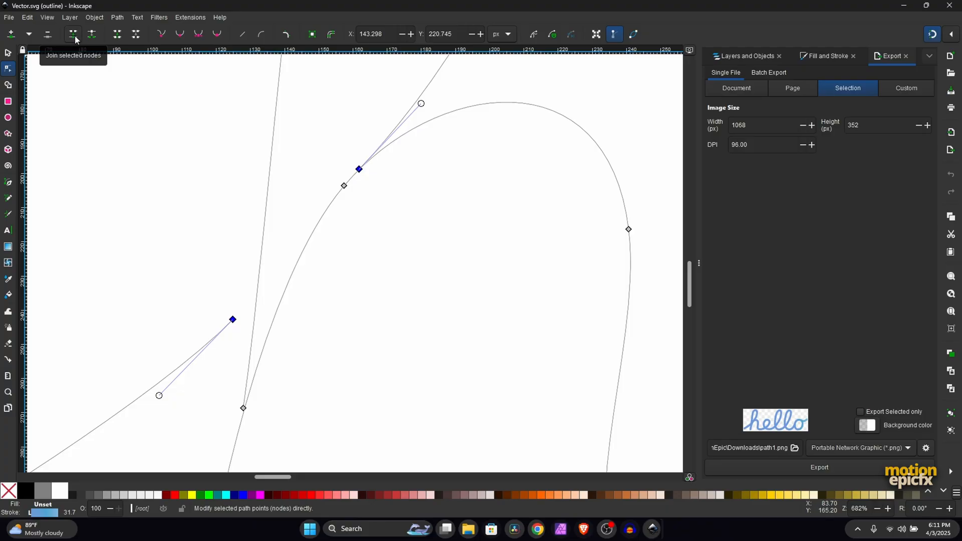
mouse_move(7, 67)
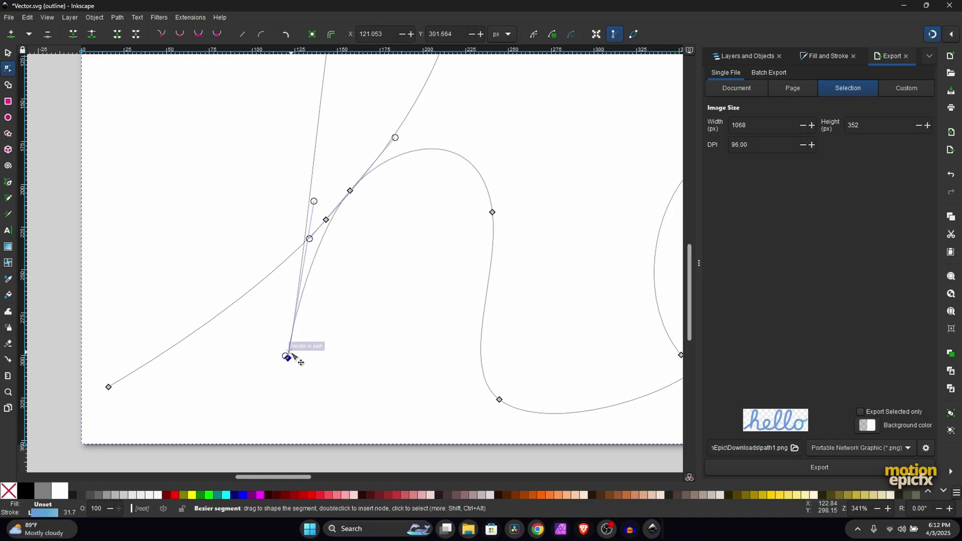
drag(287, 355, 287, 307)
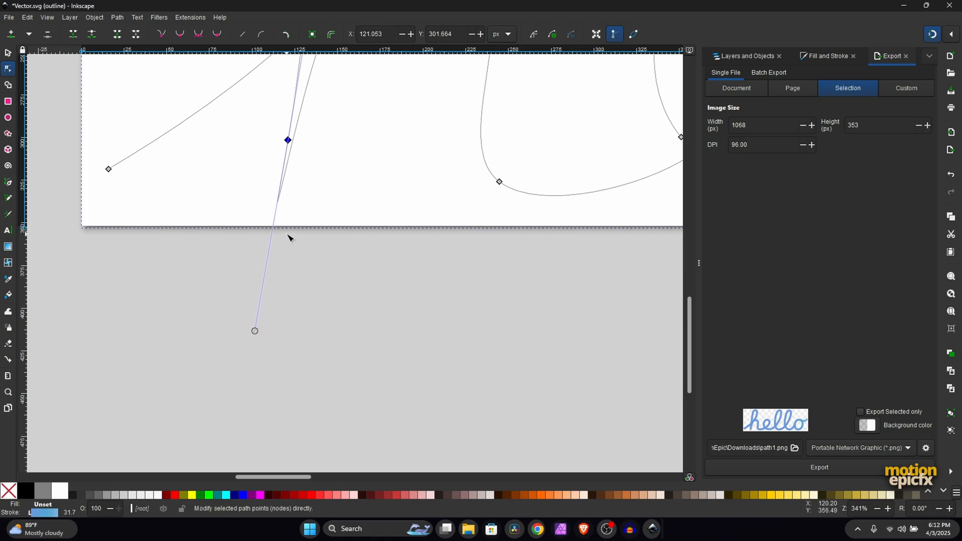
scroll(down, 3)
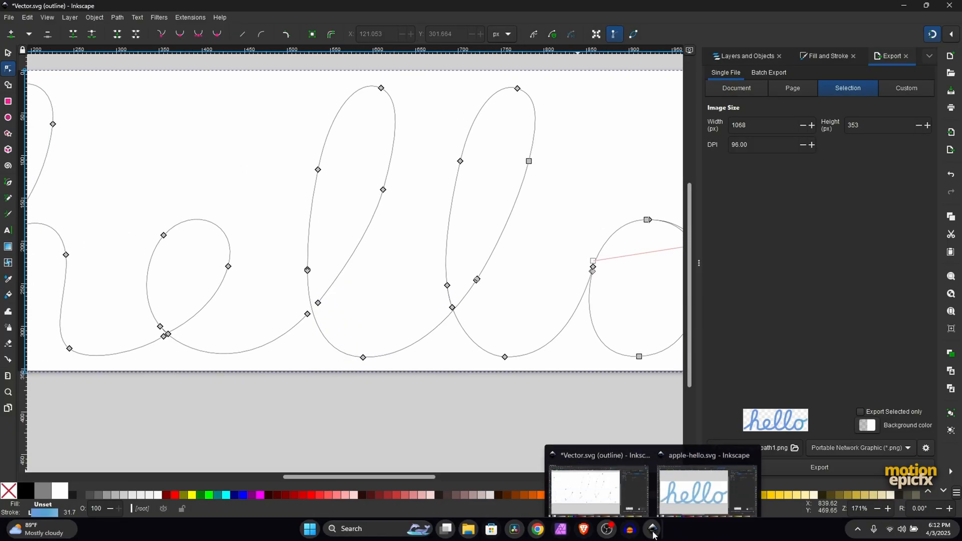
Show apple-hello.svg's lettering in Outline display mode
click(694, 490)
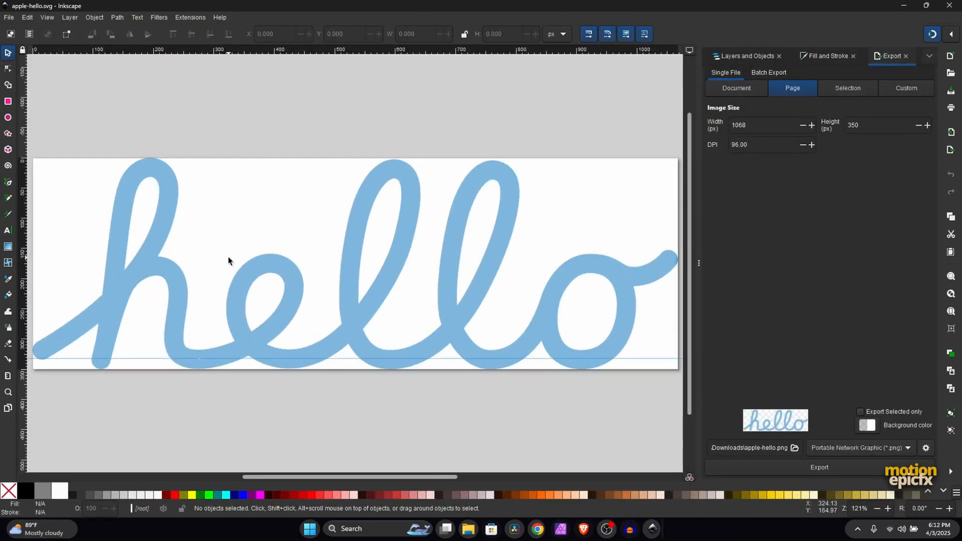
scroll(down, 3)
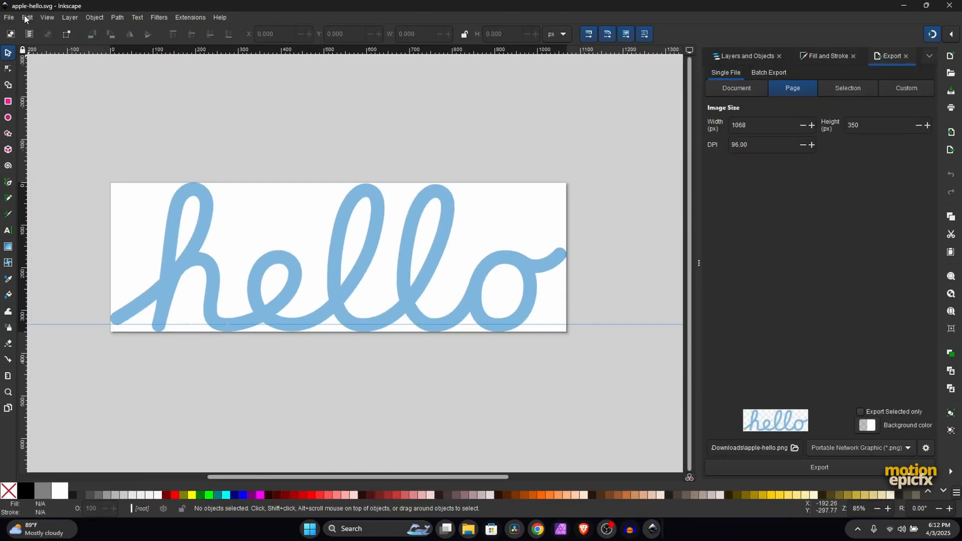
click(47, 18)
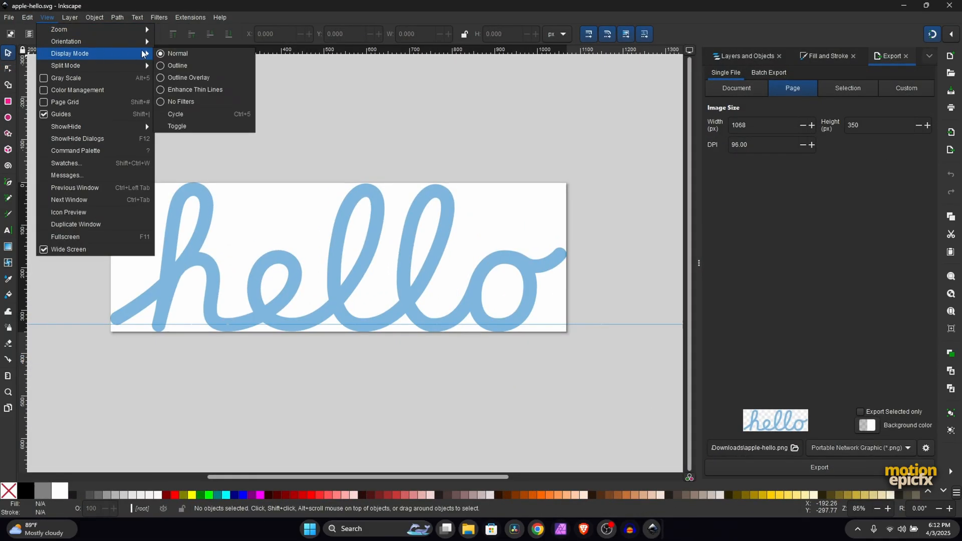
click(178, 65)
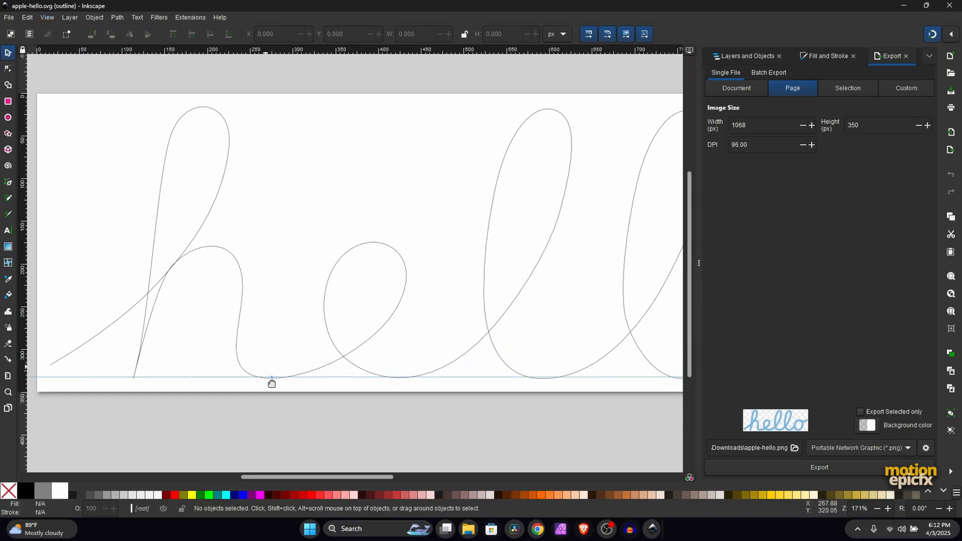
scroll(down, 3)
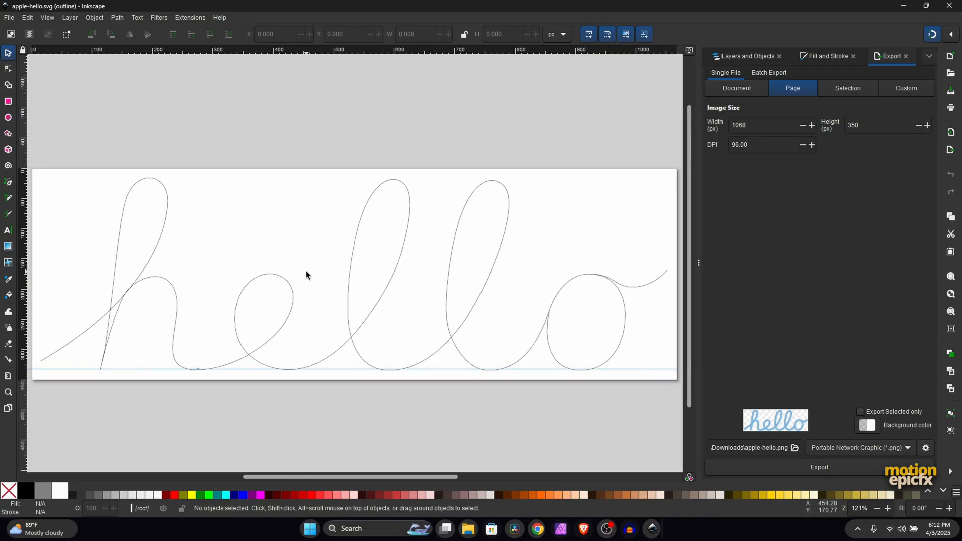
scroll(down, 3)
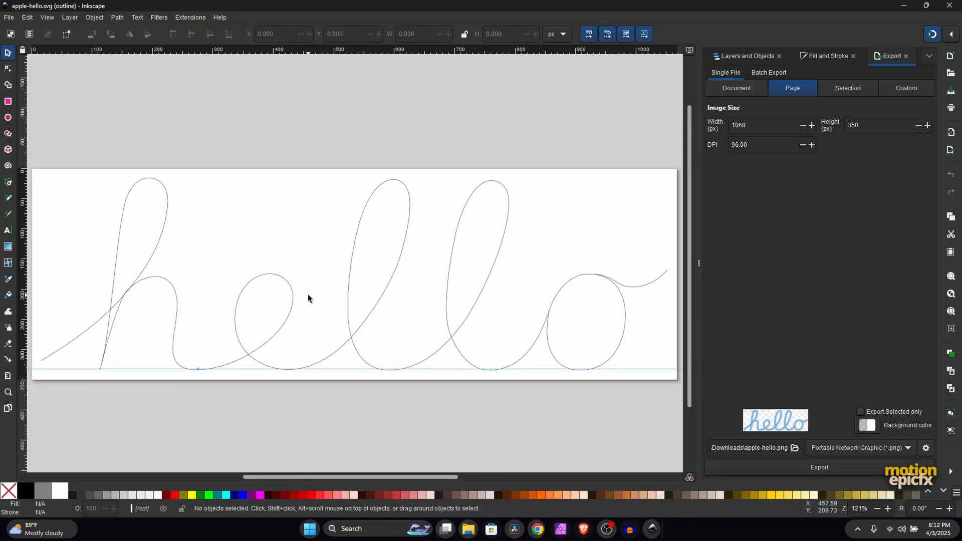
mouse_move(588, 529)
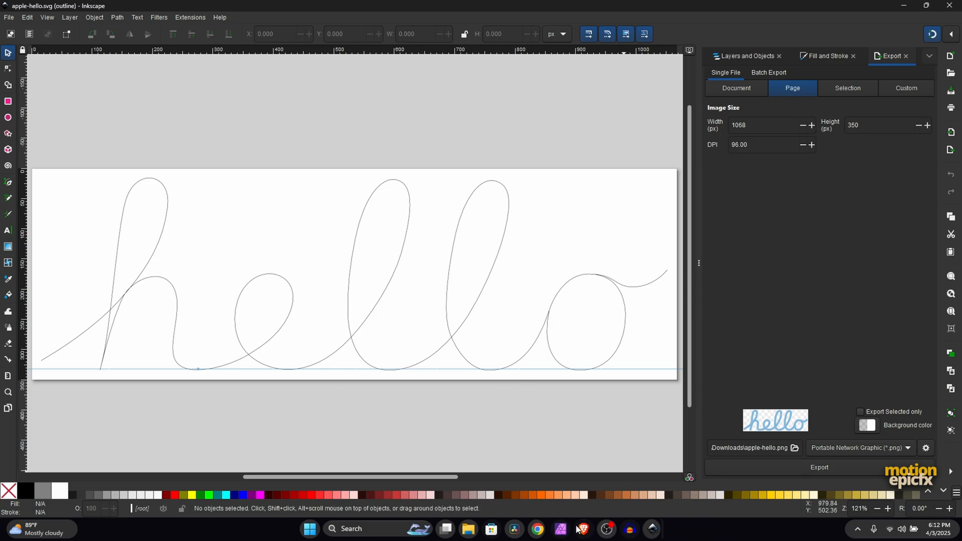
Back in Resolve, enter 'h' in the Text1 Inspector text field
click(514, 528)
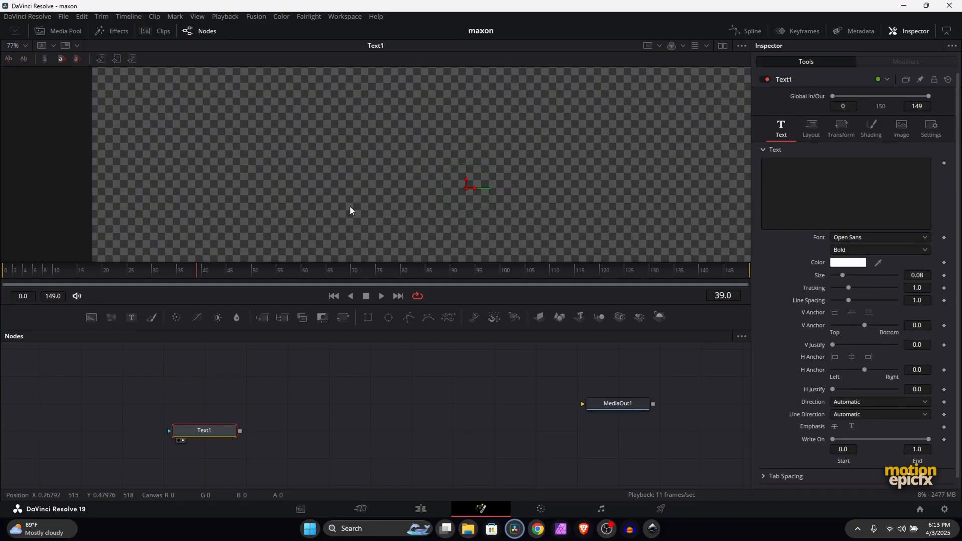
click(845, 194)
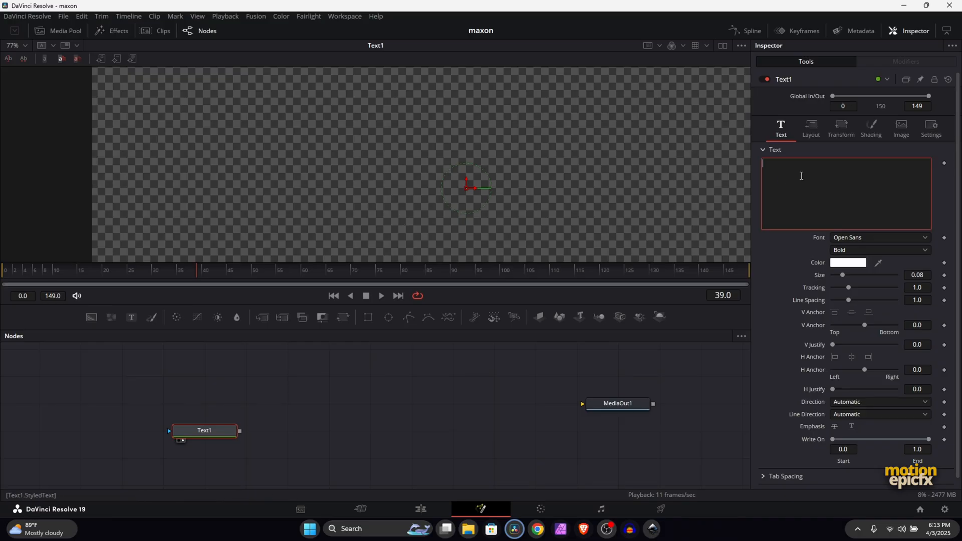
text(h)
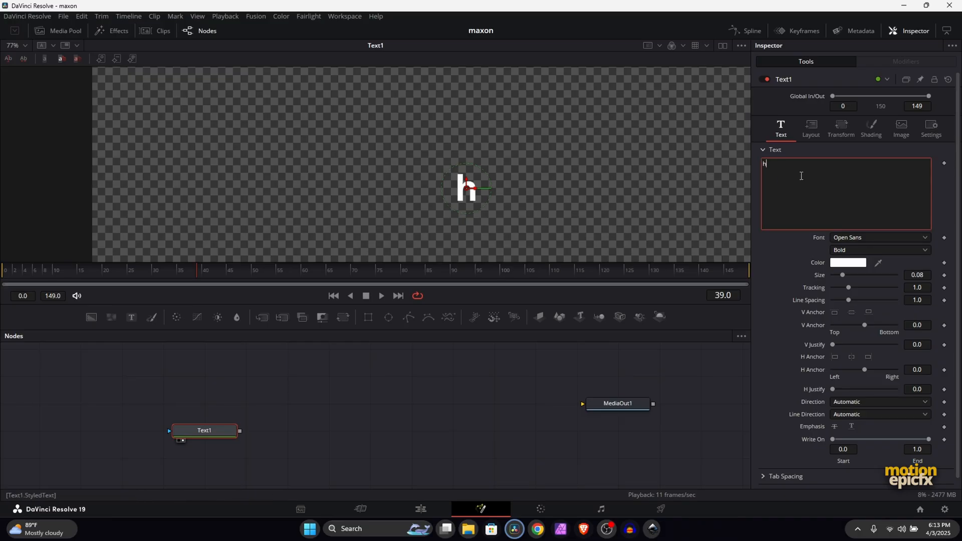
click(879, 238)
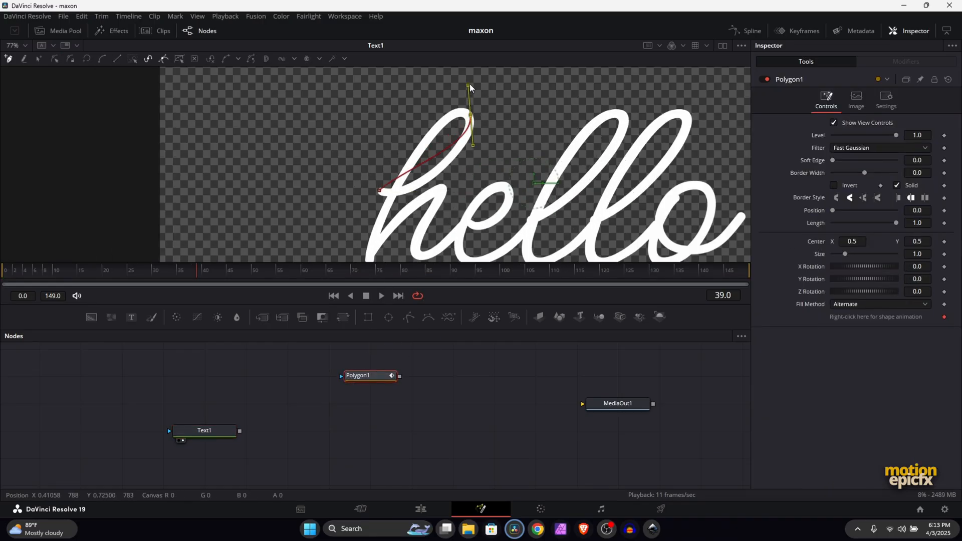
Nudge a Polygon1 point on the h loop, then delete Polygon1 and Text1
drag(470, 85, 375, 184)
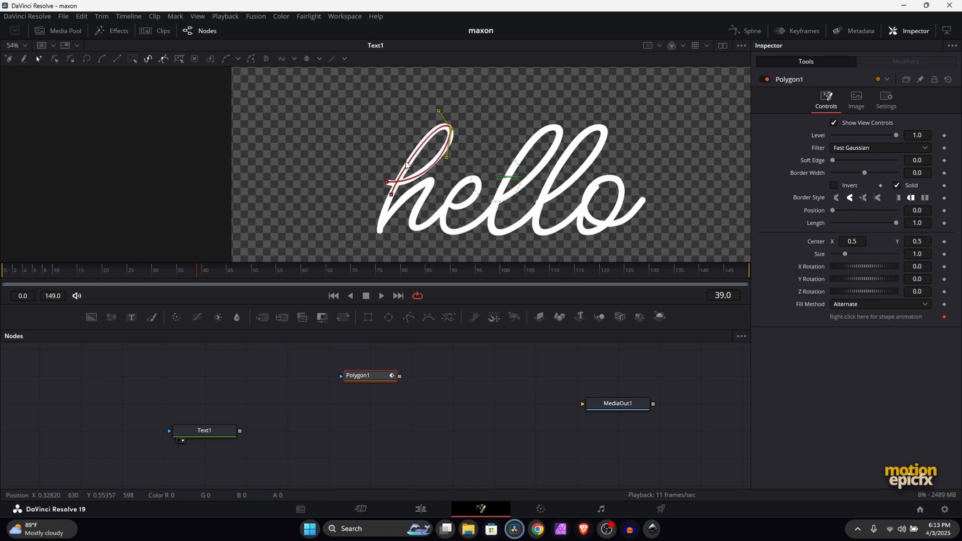
mouse_move(421, 223)
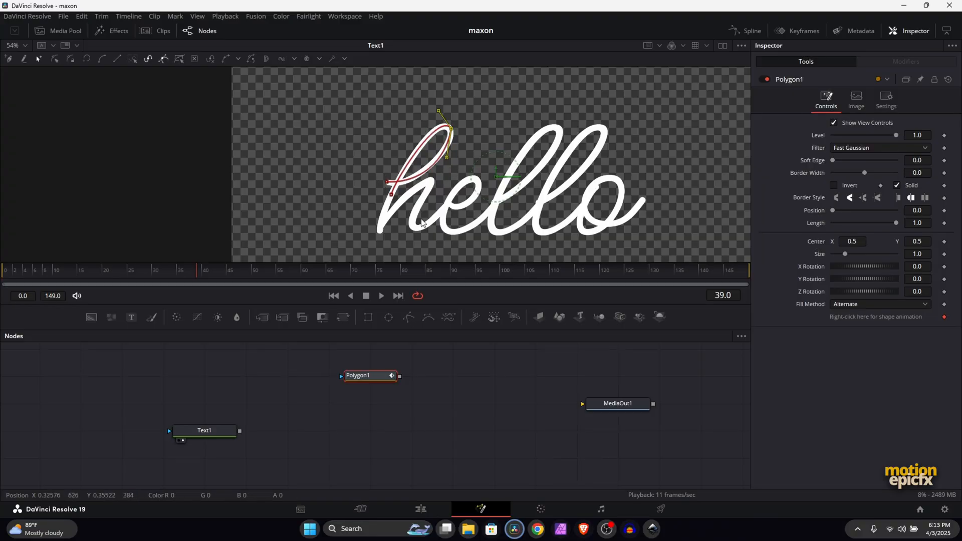
click(369, 376)
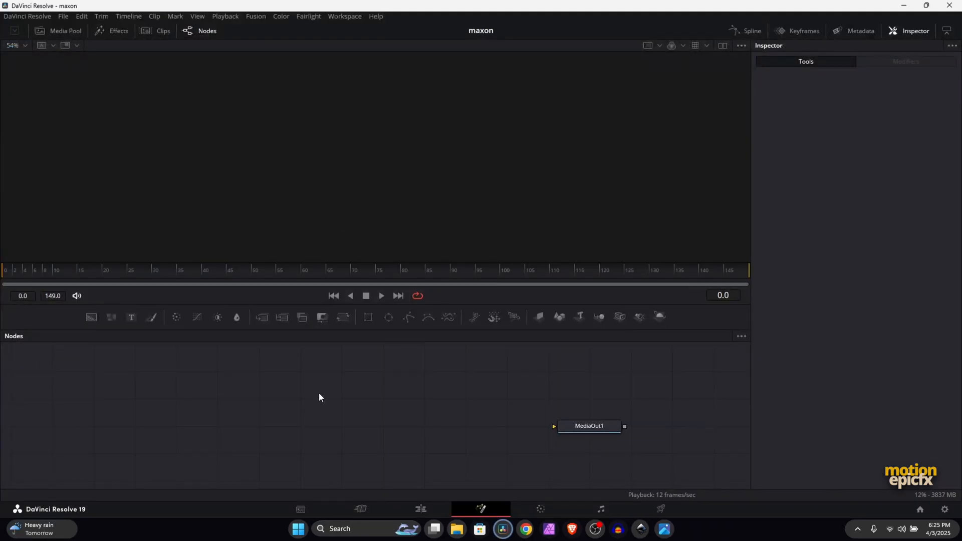
Import apple-hello as an SVG and confirm the Image Size dialog
click(255, 16)
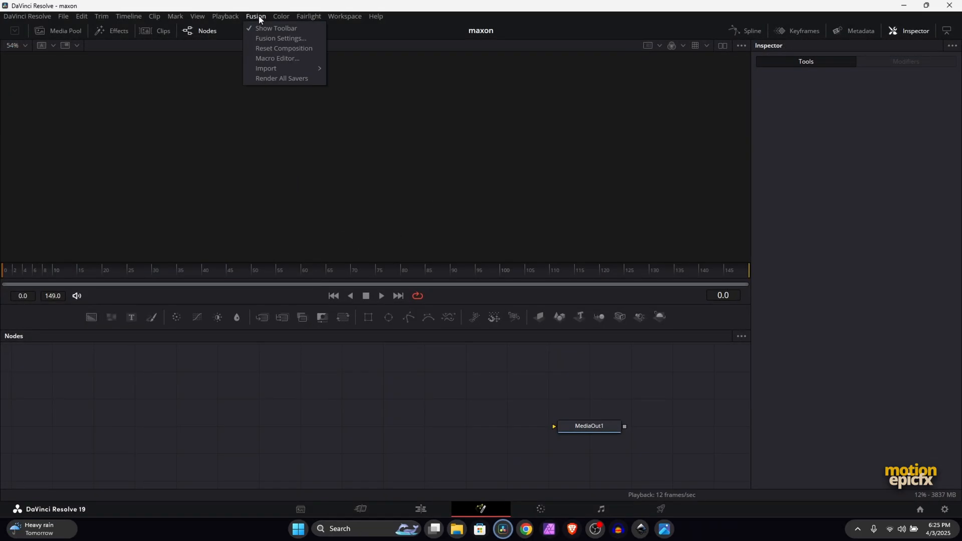
mouse_move(265, 68)
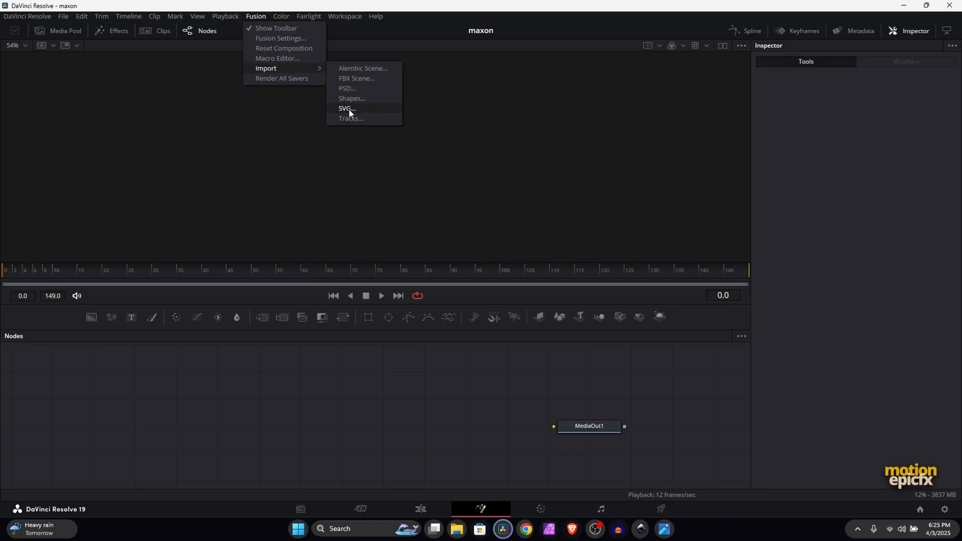
click(343, 109)
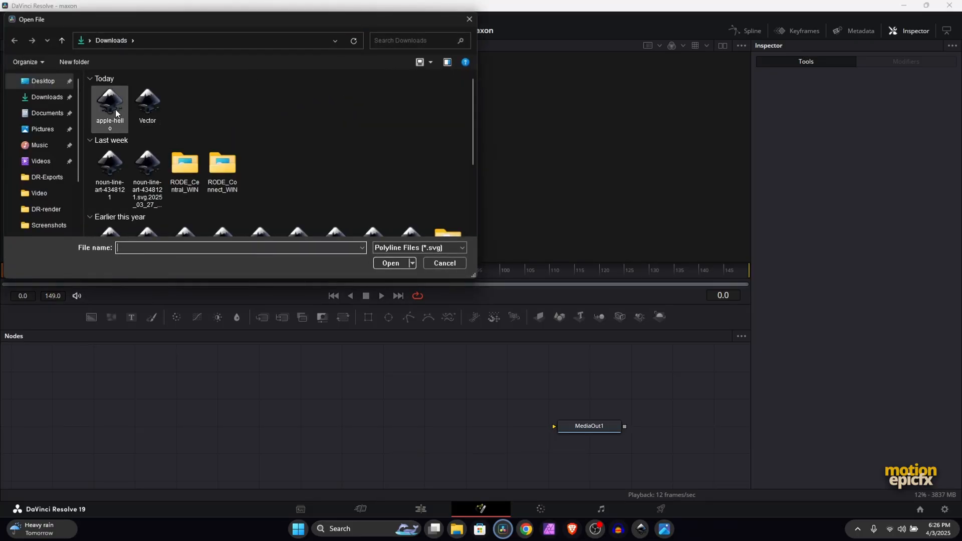
click(390, 263)
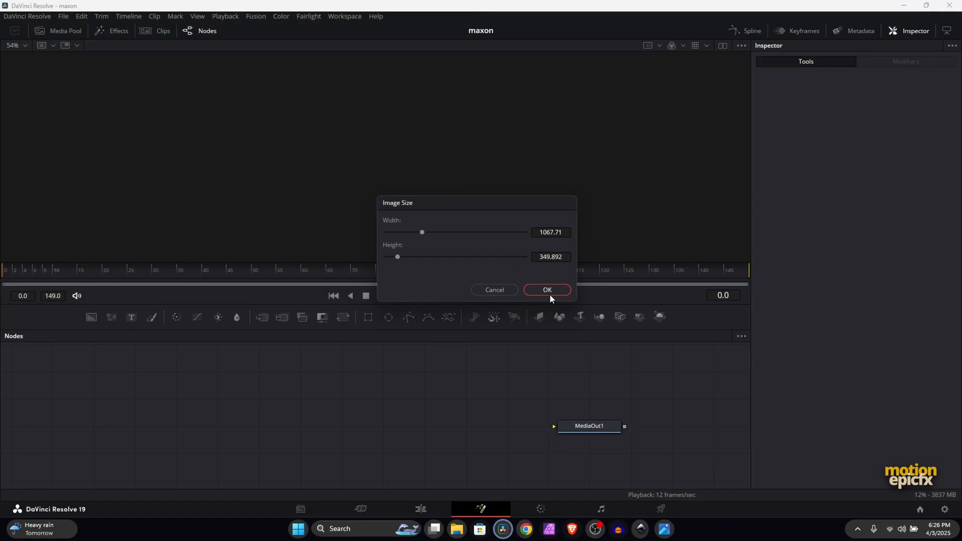
click(547, 289)
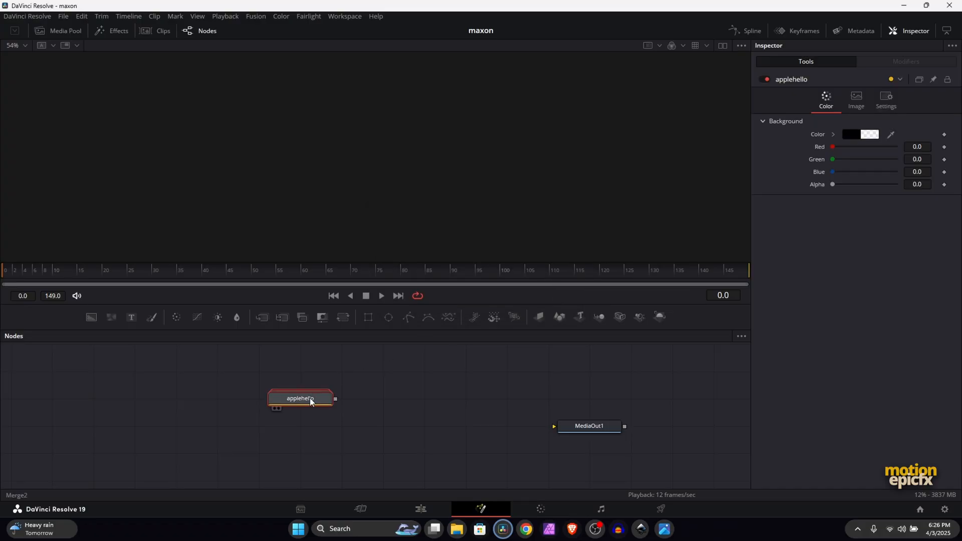
Expand the applehello group, compare with Inkscape, and drag path1 out of the group
double_click(299, 398)
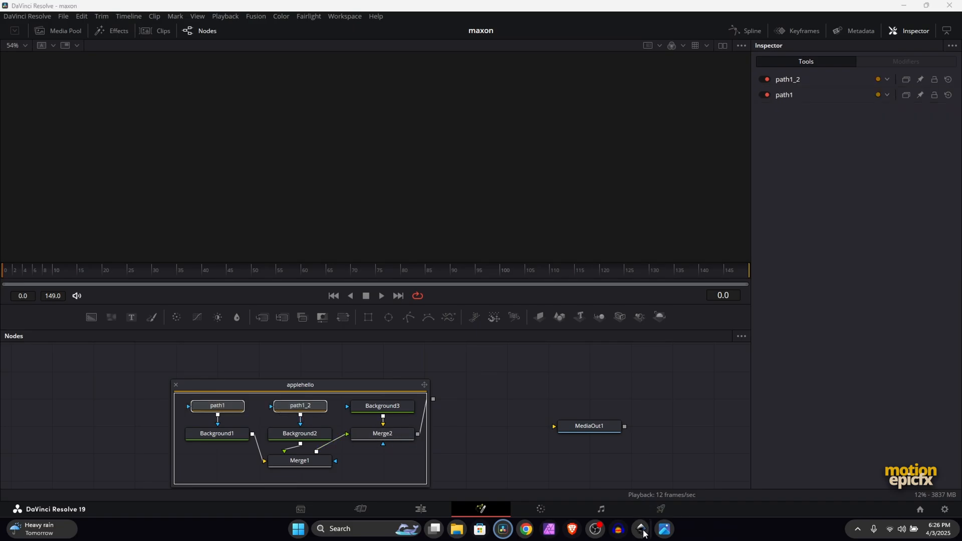
click(640, 529)
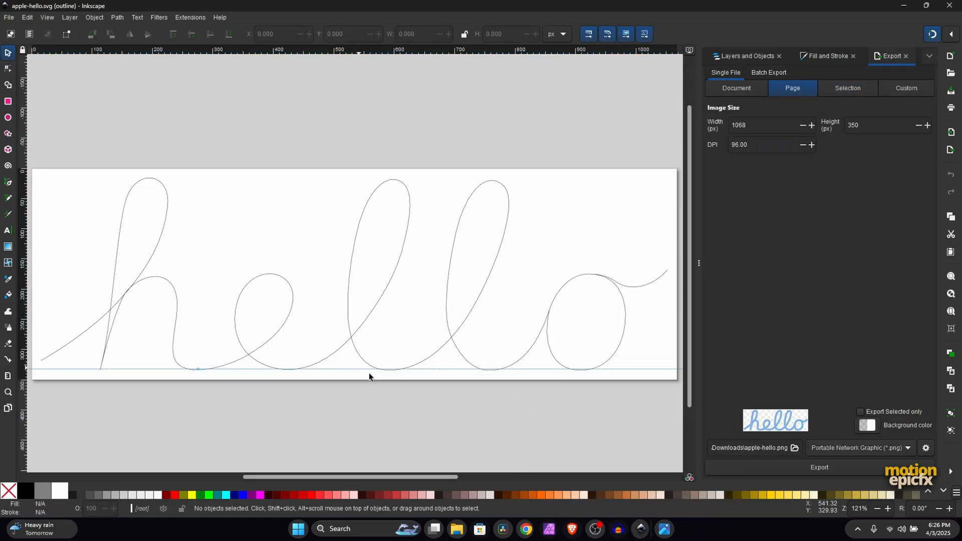
click(503, 529)
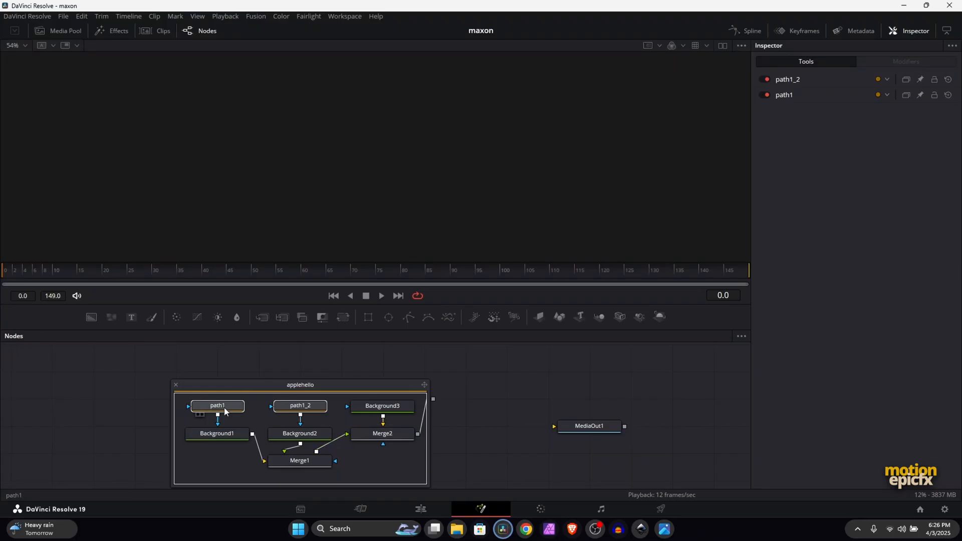
click(217, 433)
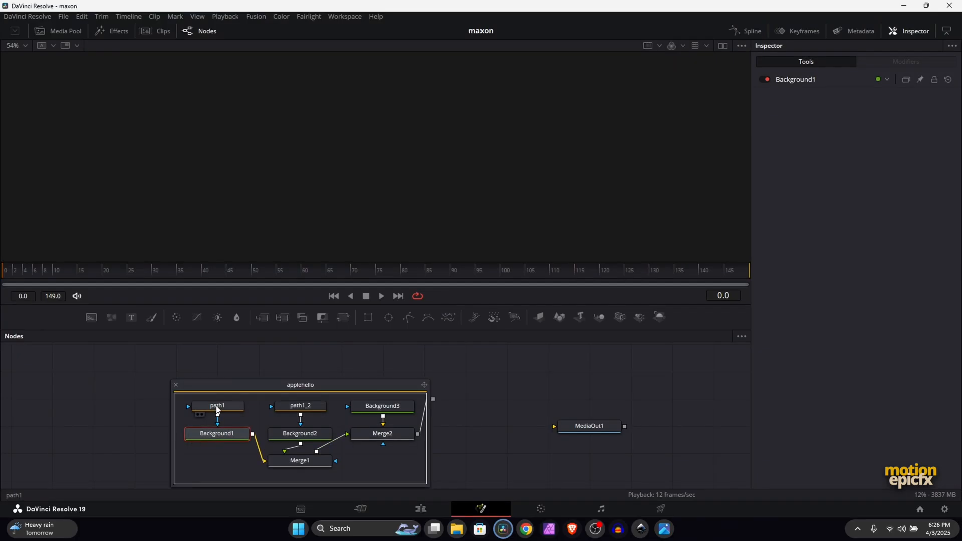
click(217, 406)
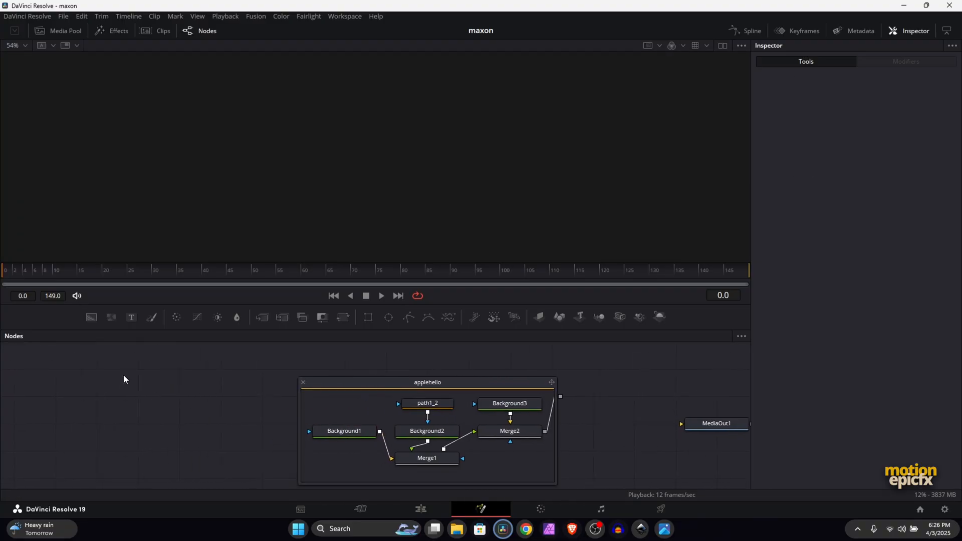
Add FastNoise1 masked by path1_2, check Background1's size, and delete the applehello group
click(427, 404)
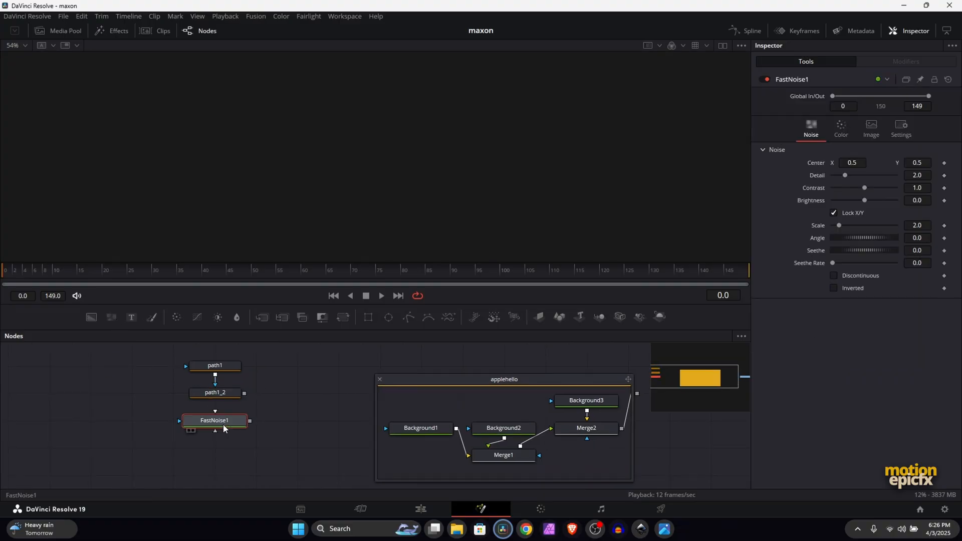
drag(244, 393, 180, 423)
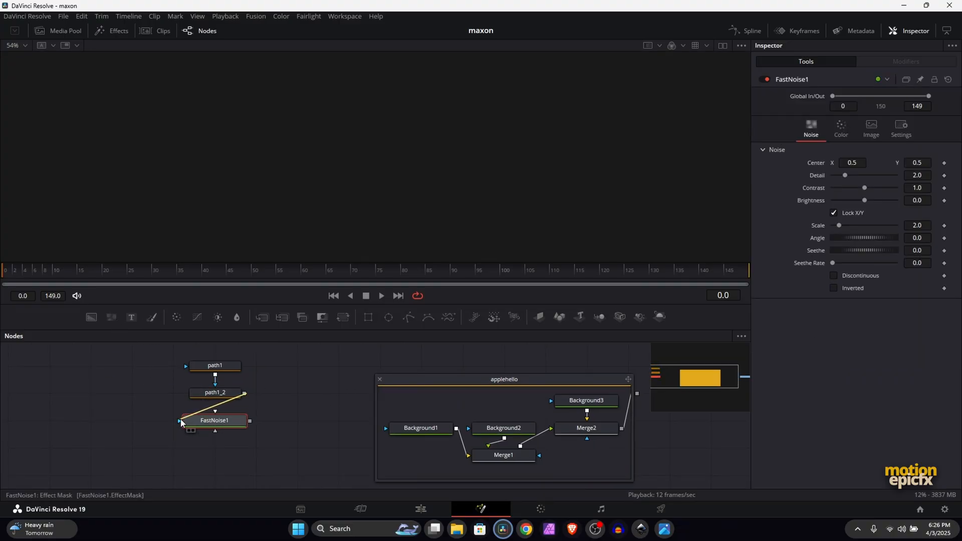
mouse_move(214, 420)
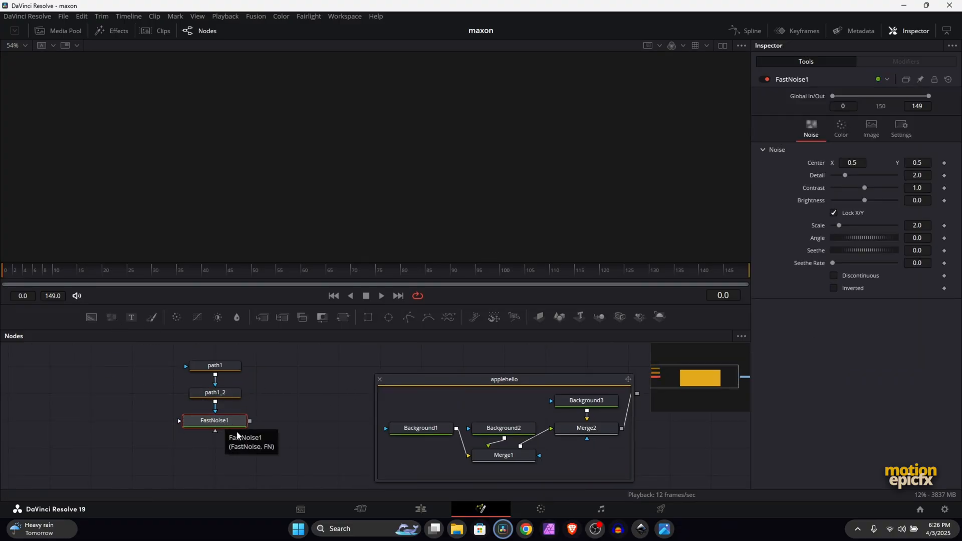
mouse_move(249, 429)
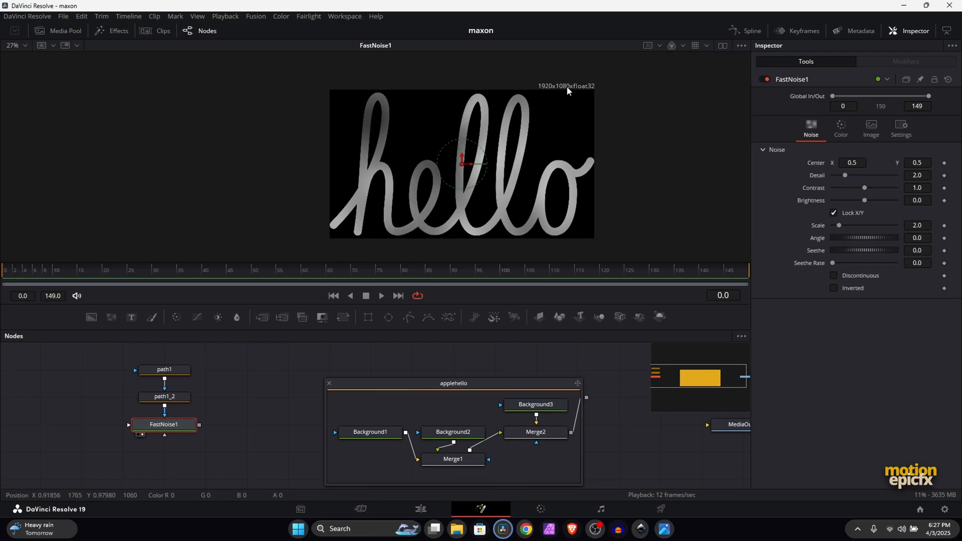
click(370, 432)
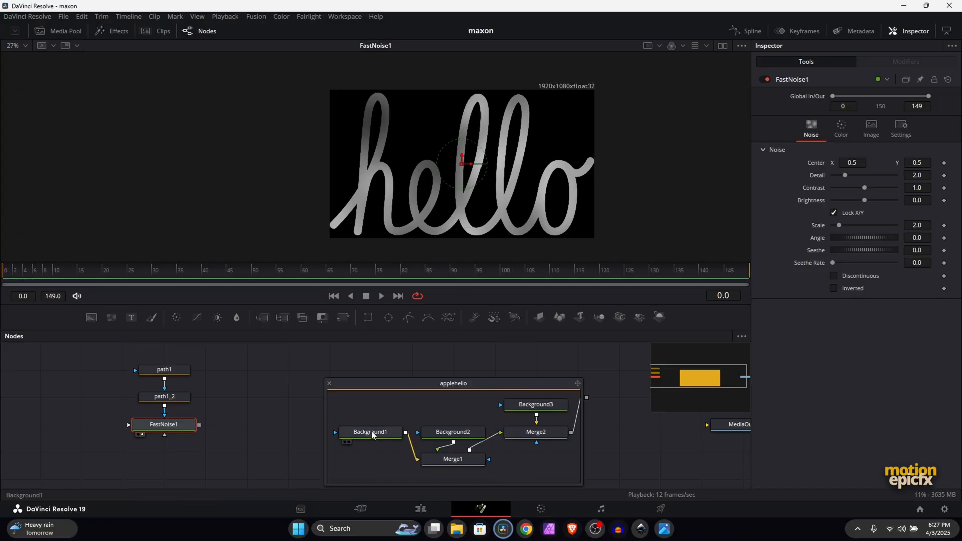
click(370, 431)
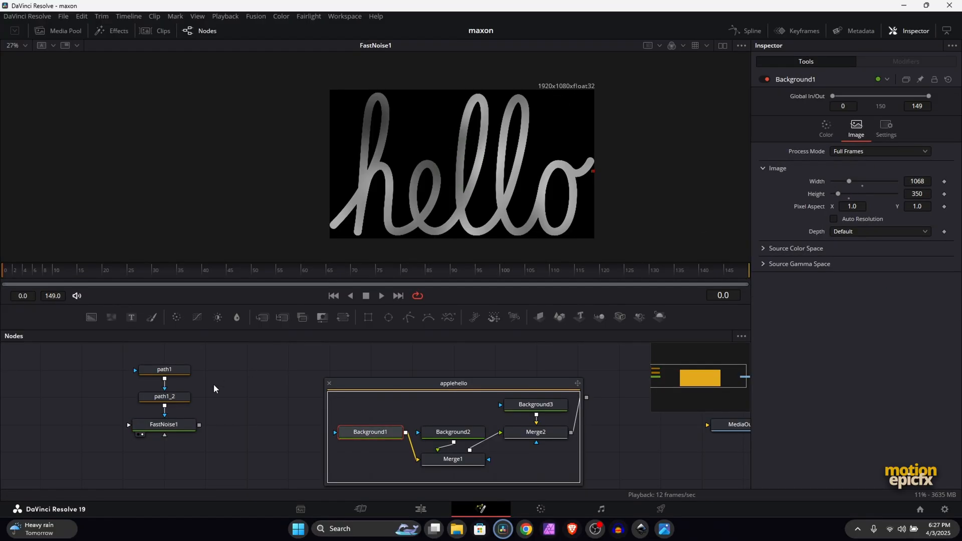
click(163, 424)
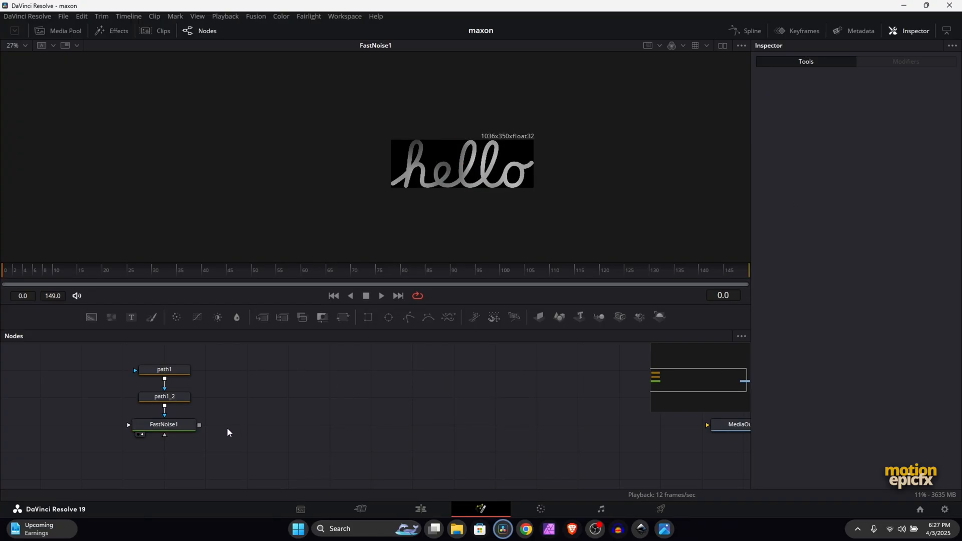
Set FastNoise1's color type to Gradient with red, yellow-orange and pink stops
click(164, 425)
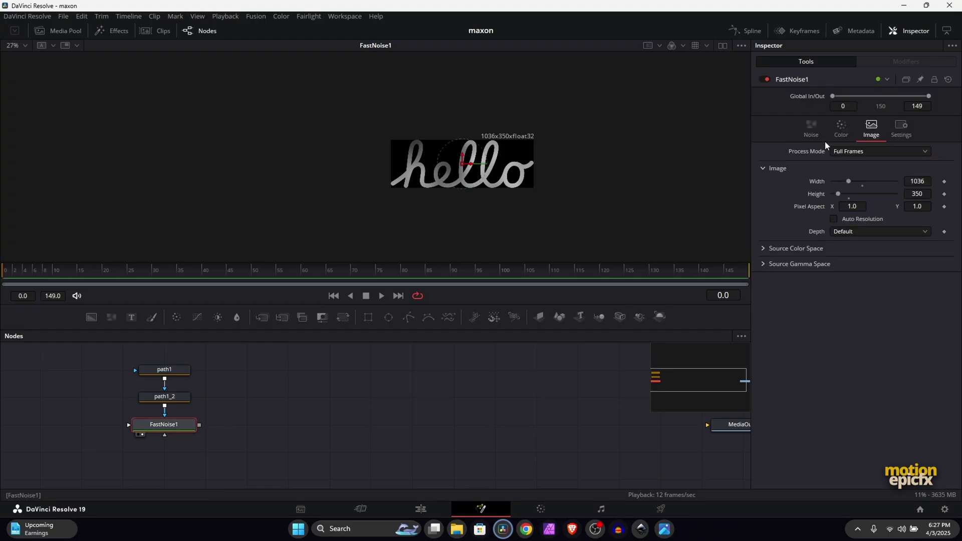
click(841, 128)
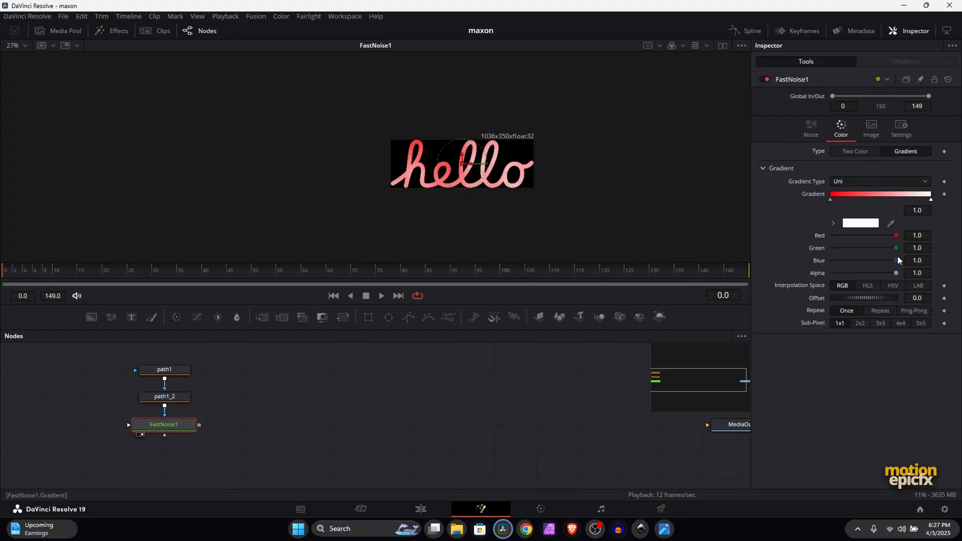
drag(896, 247, 833, 247)
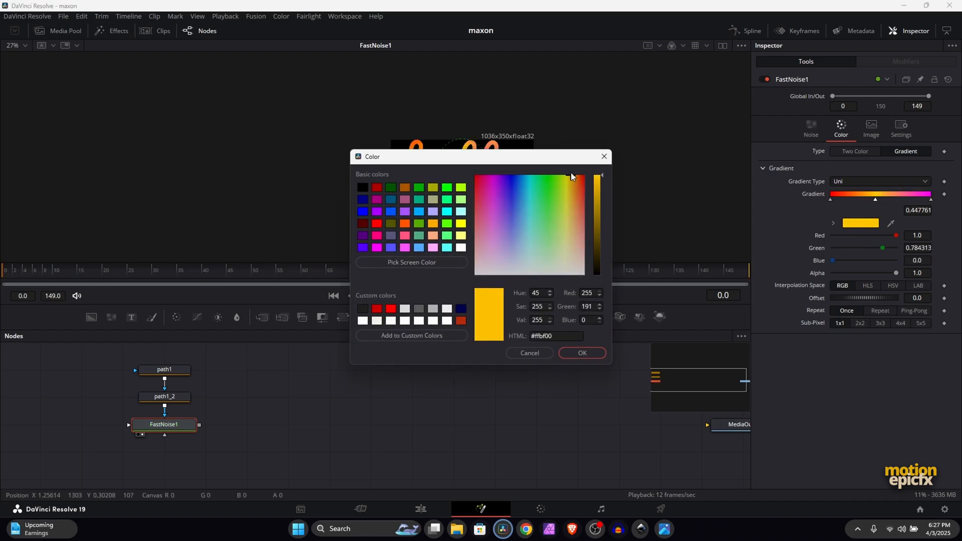
click(570, 180)
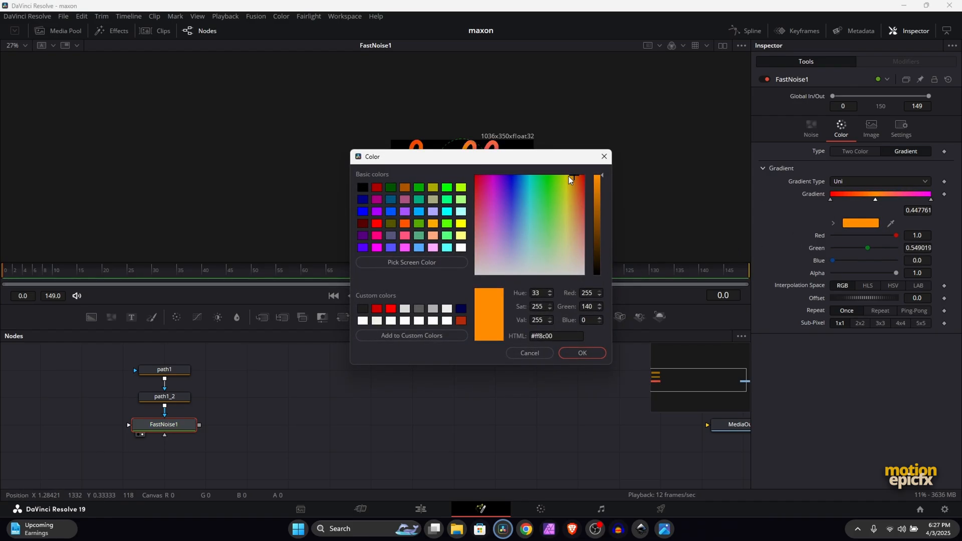
click(582, 352)
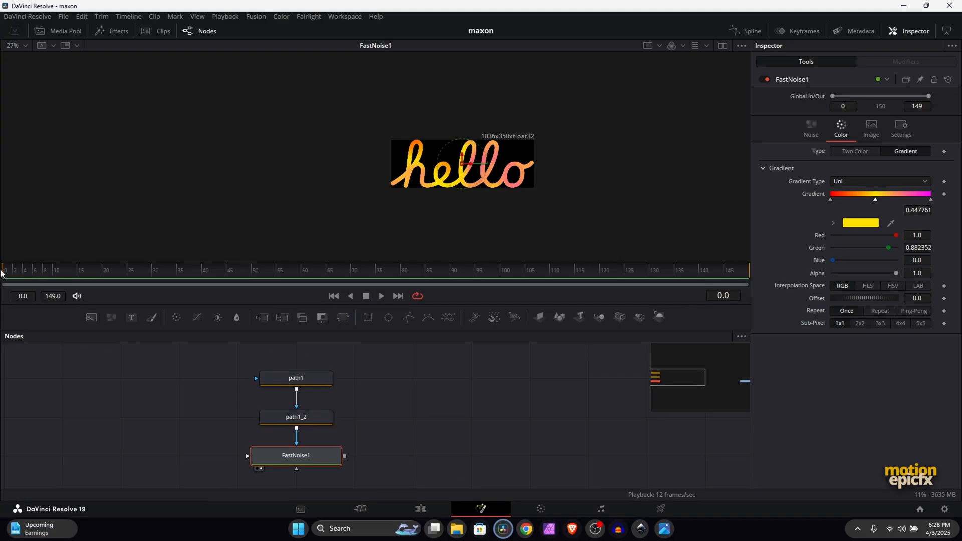
Keyframe path1's write-on: Level and Position at frame 0, Position 1.0, Level 0, Length 0.03
click(295, 377)
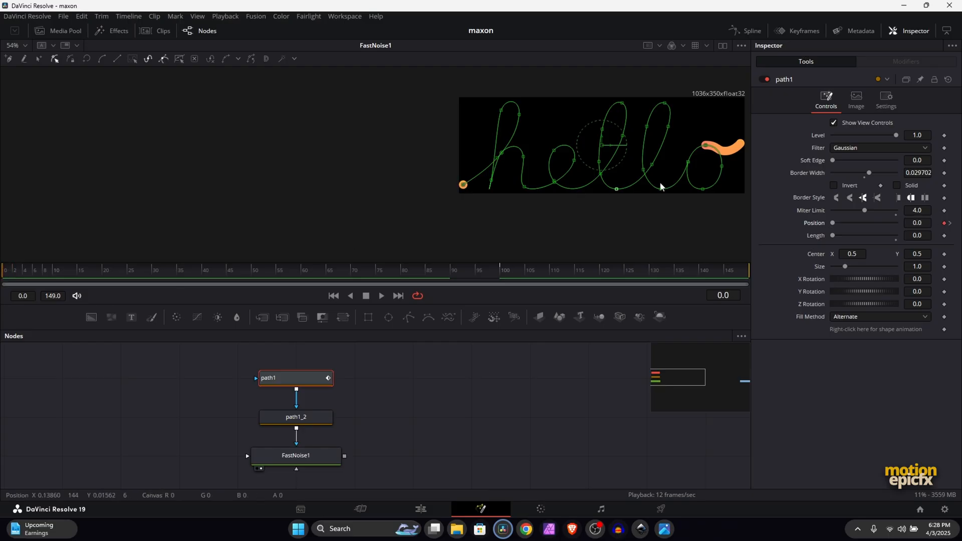
drag(895, 135, 879, 135)
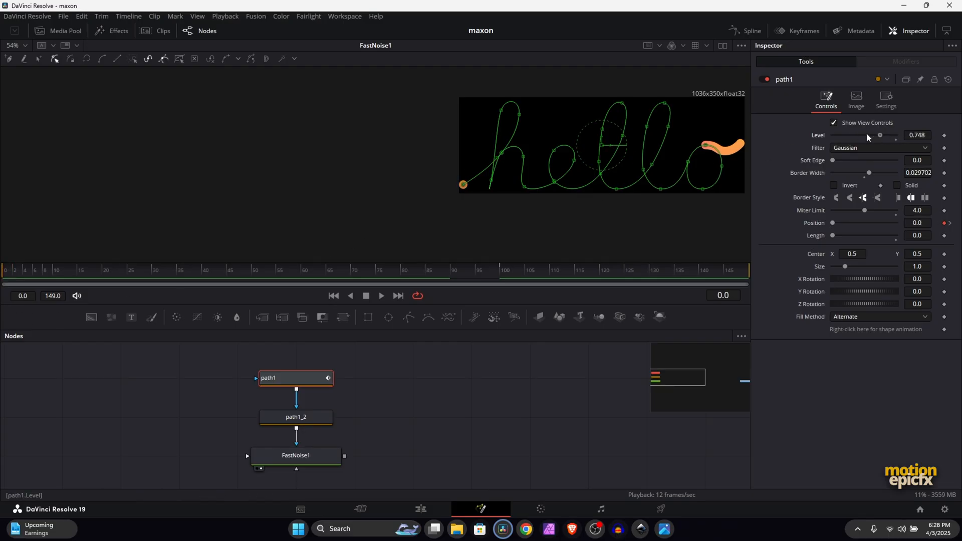
drag(879, 135, 832, 134)
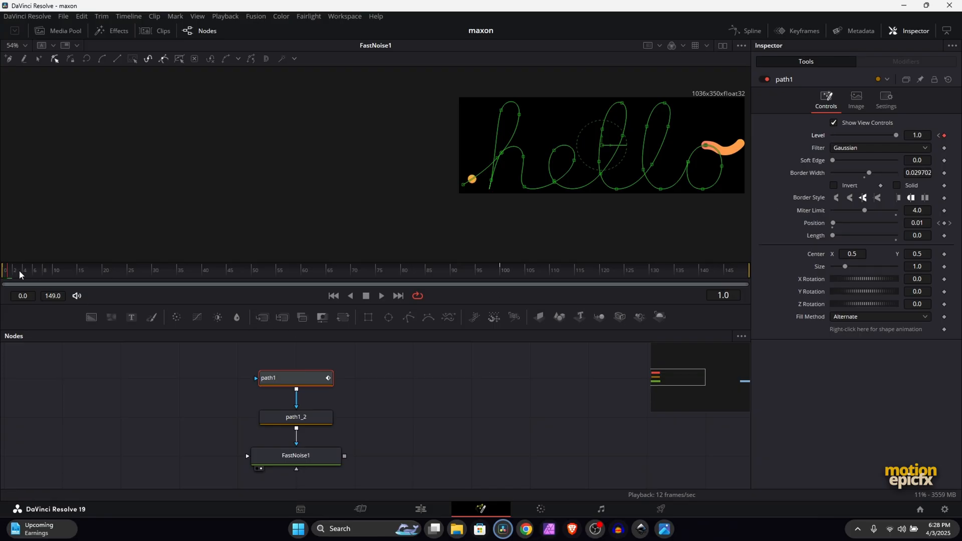
drag(21, 275, 136, 275)
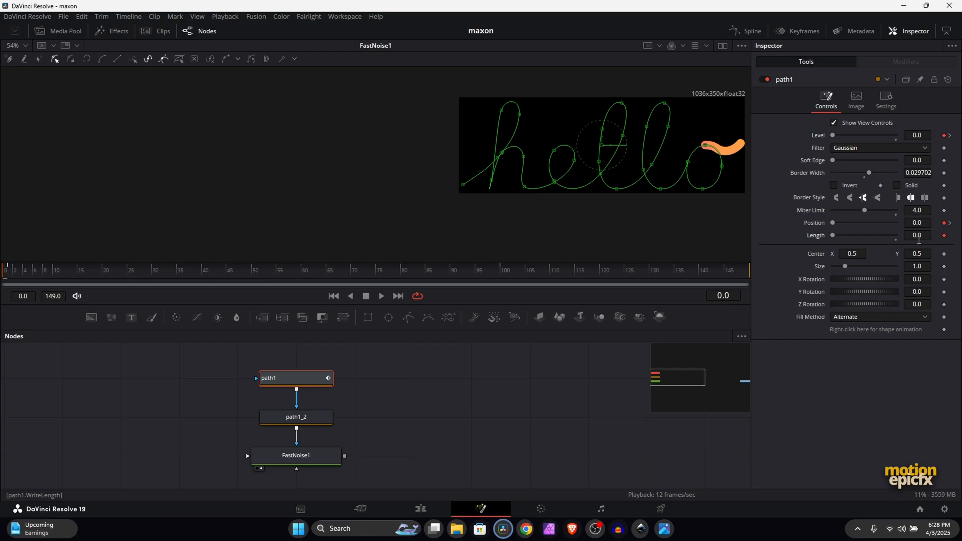
click(49, 270)
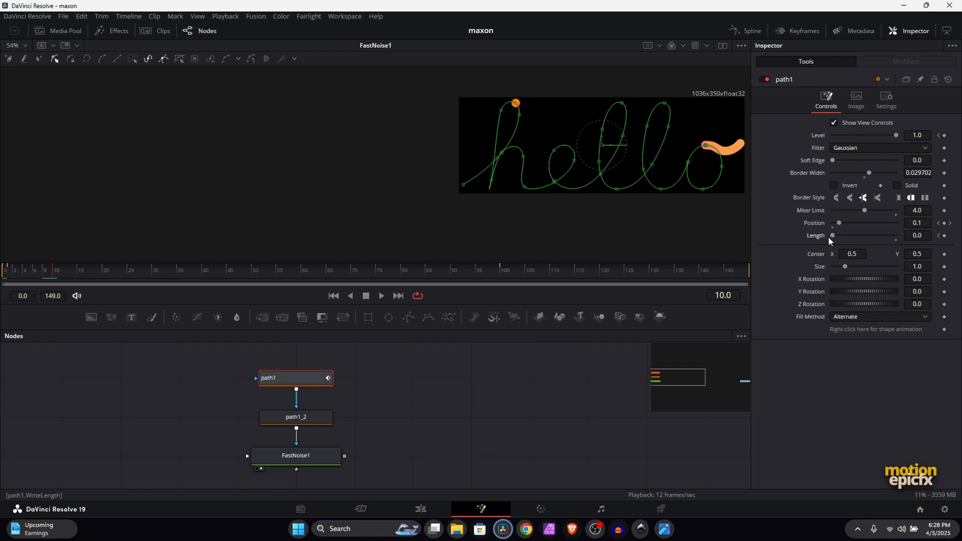
drag(832, 236, 836, 236)
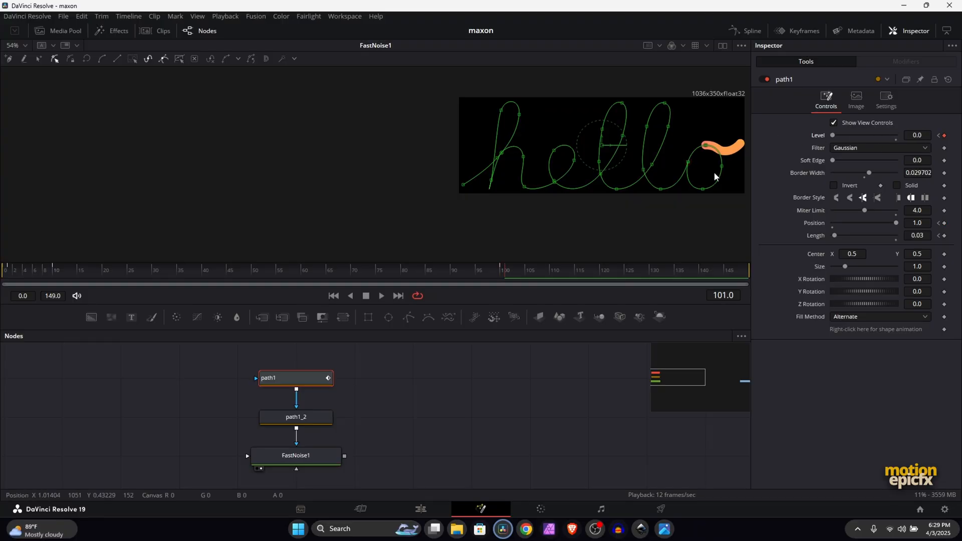
At frame 95, keyframe path1_2's Level, Position and Length at 0
click(296, 417)
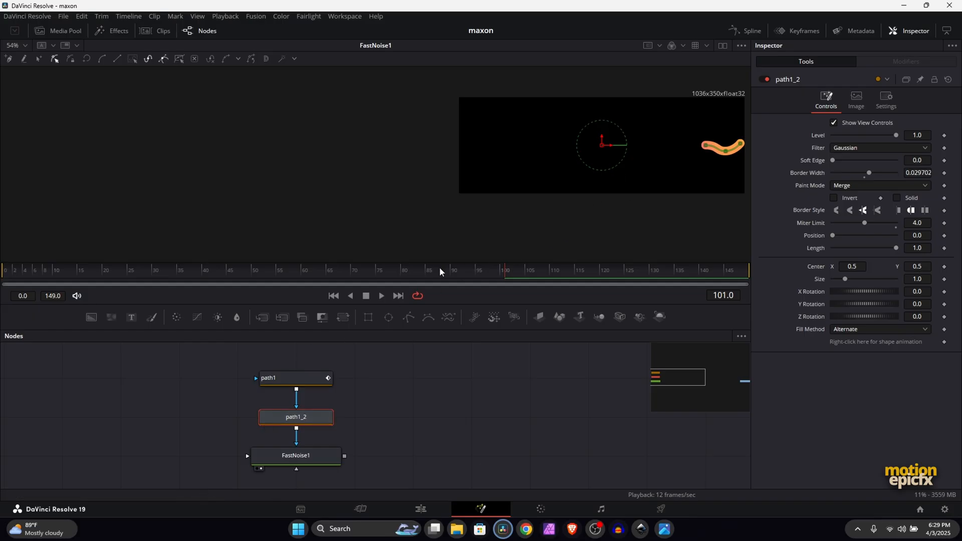
click(479, 270)
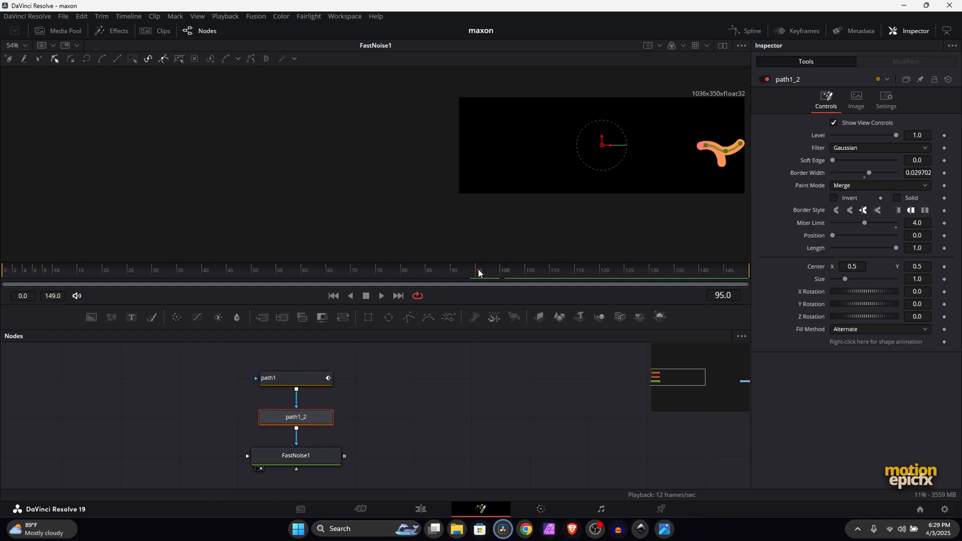
click(942, 136)
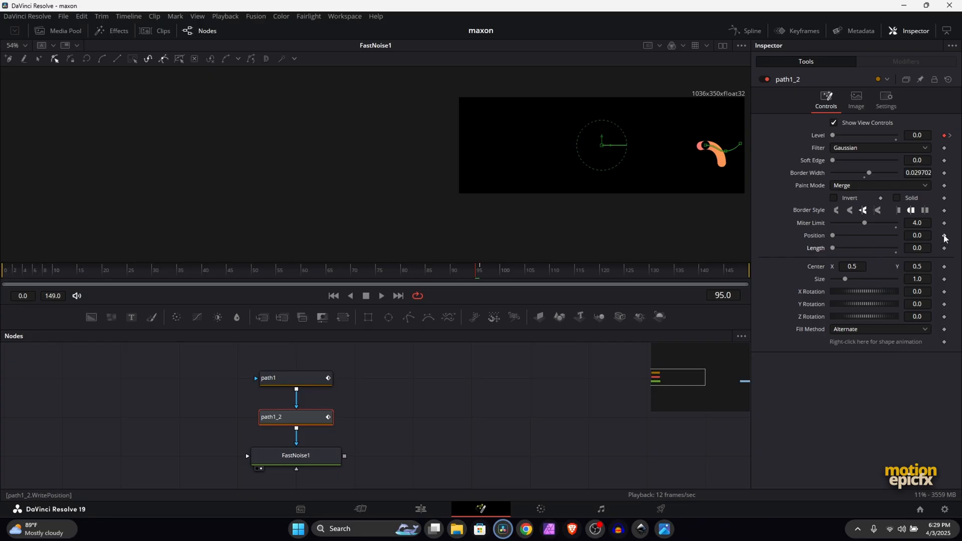
click(943, 247)
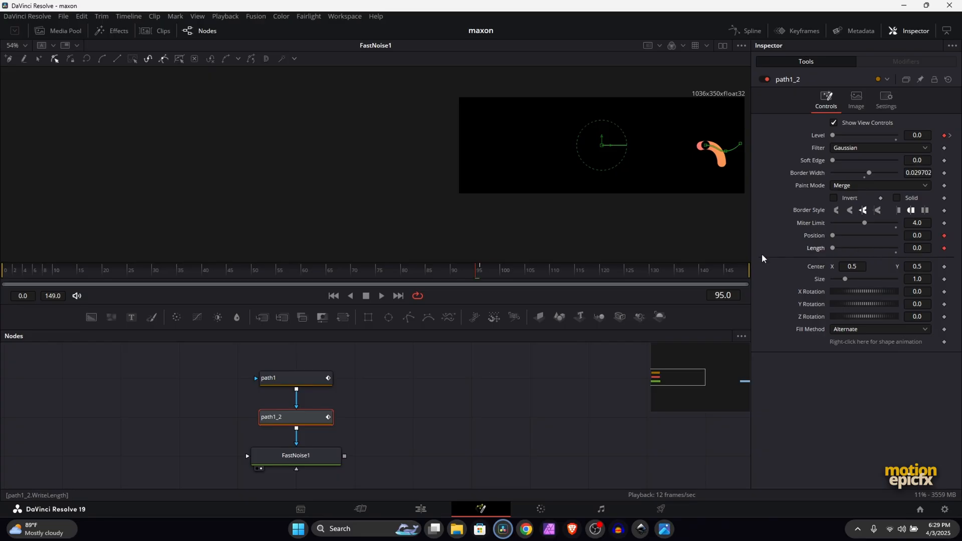
click(604, 269)
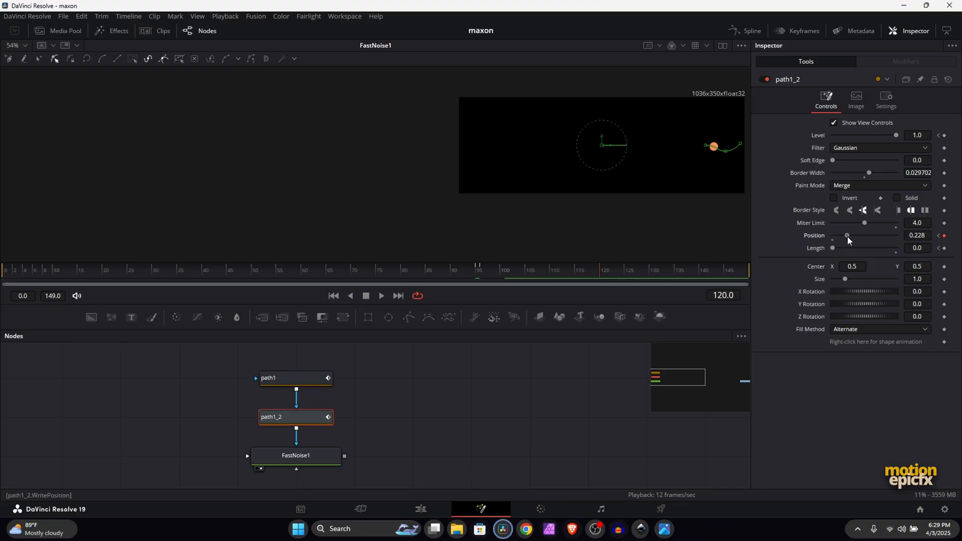
Push path1_2's Position further along and give it a tiny Length near 0.03
drag(846, 235, 895, 235)
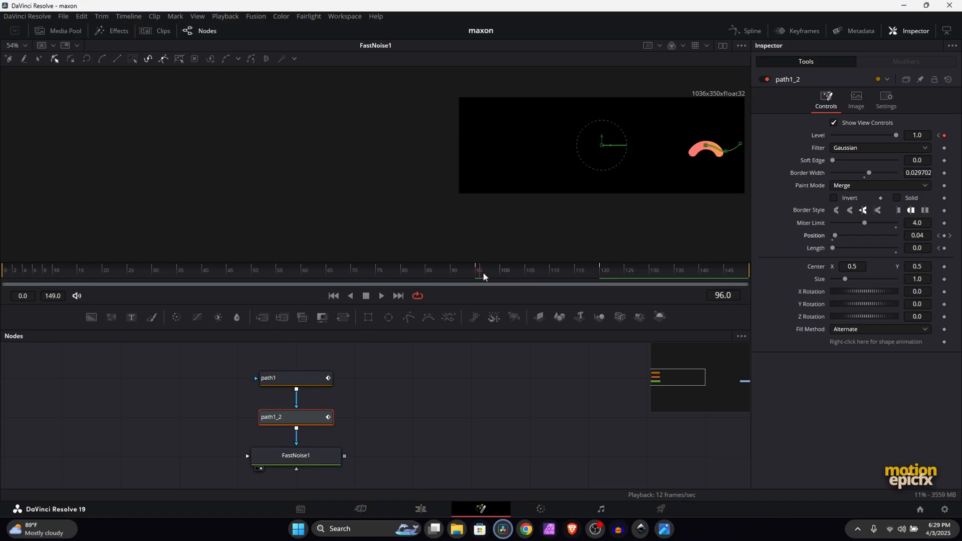
click(513, 275)
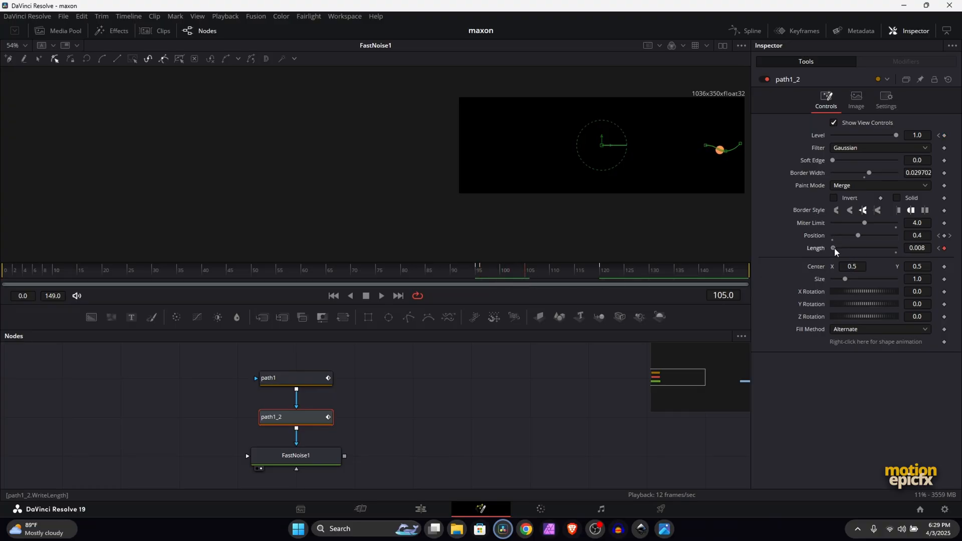
drag(833, 248, 841, 248)
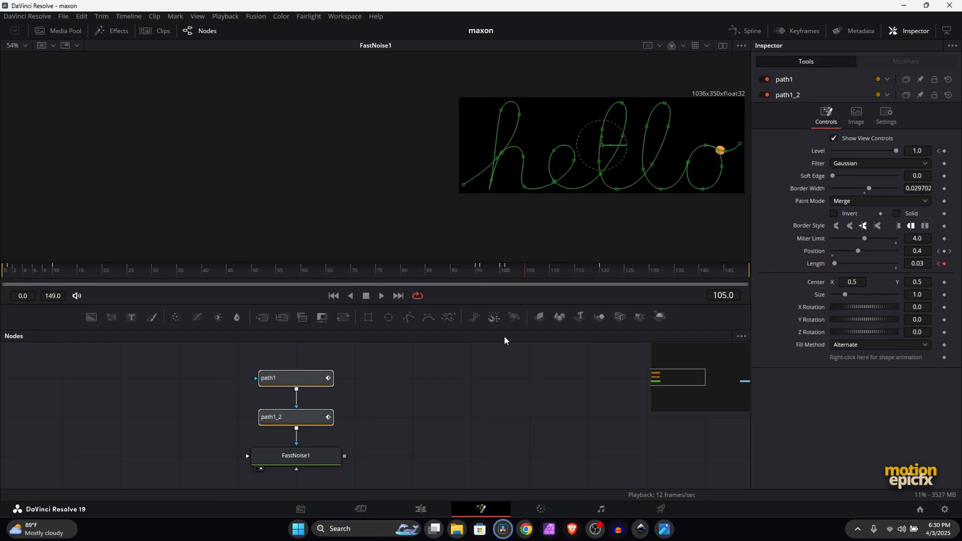
At frame 120, bring path1_2 to the end of the word and drag its Level down to 0
click(604, 270)
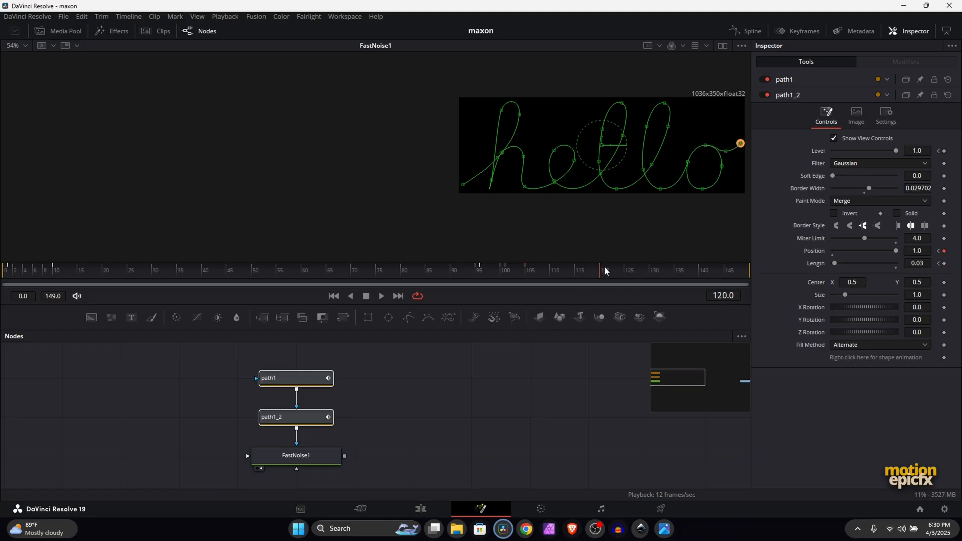
mouse_move(595, 273)
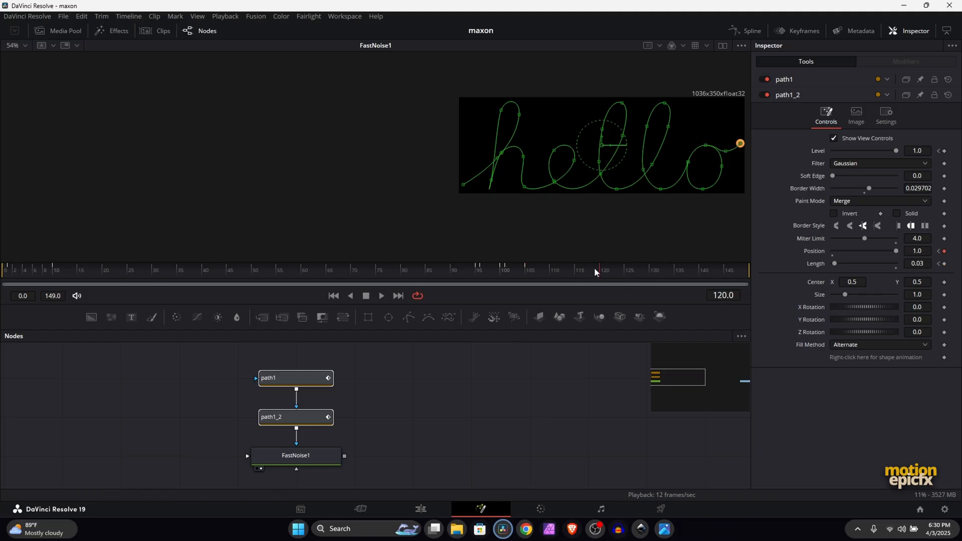
click(916, 151)
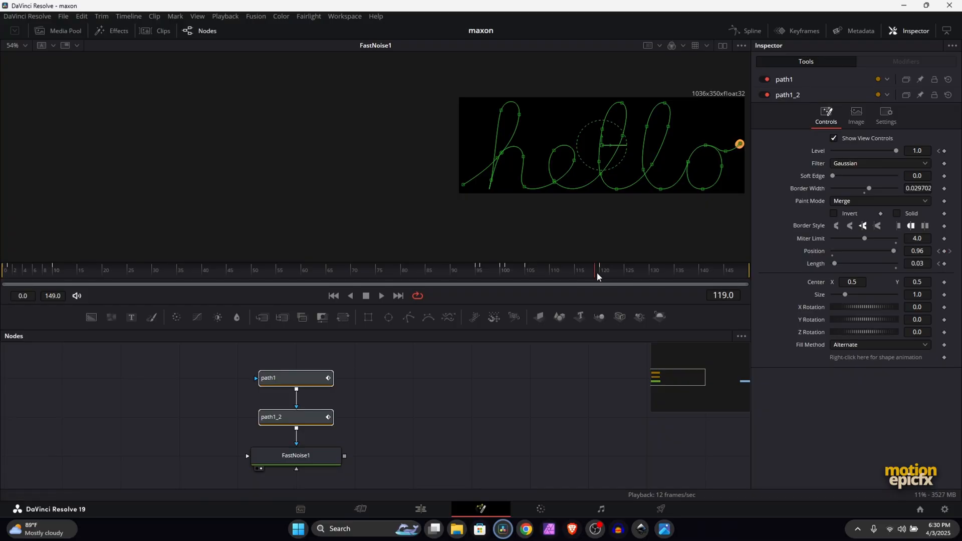
click(604, 270)
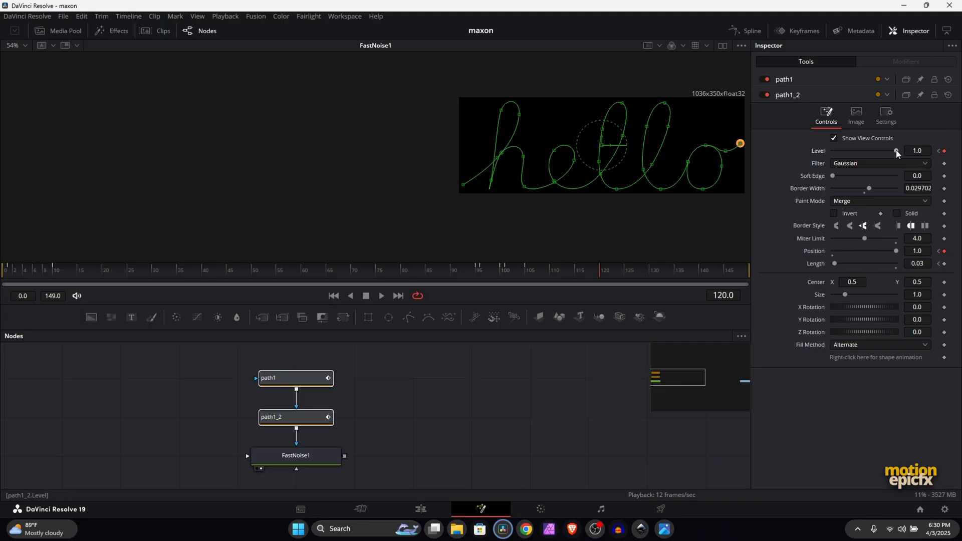
drag(894, 151, 856, 150)
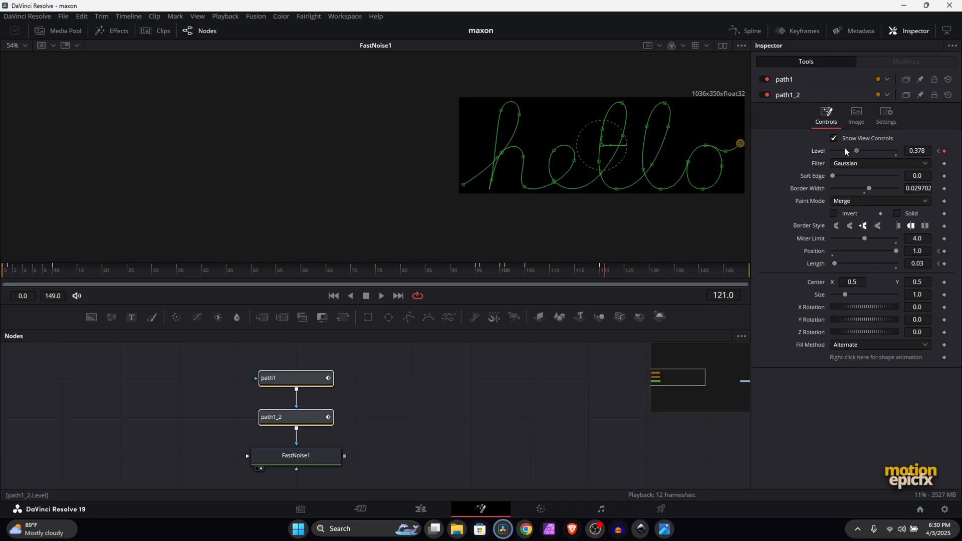
drag(856, 151, 832, 151)
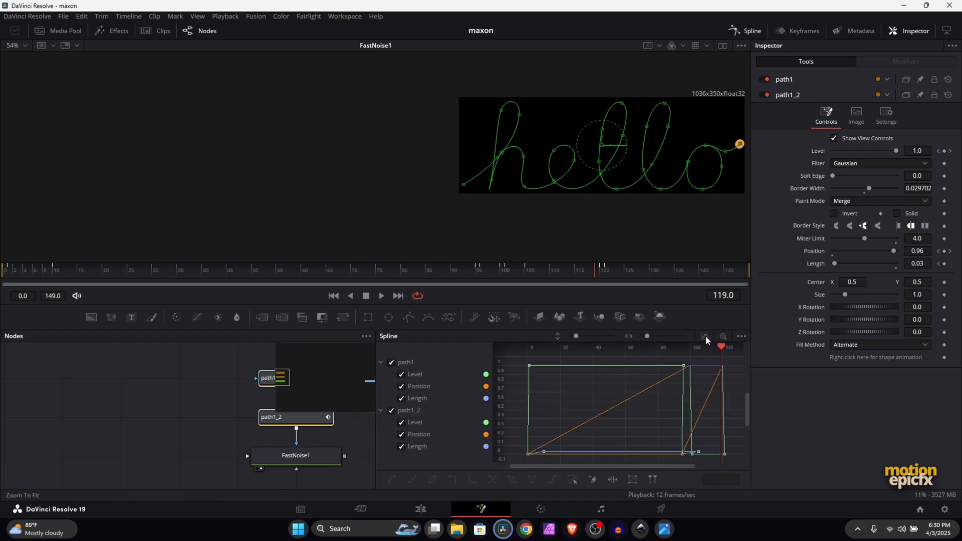
mouse_move(572, 479)
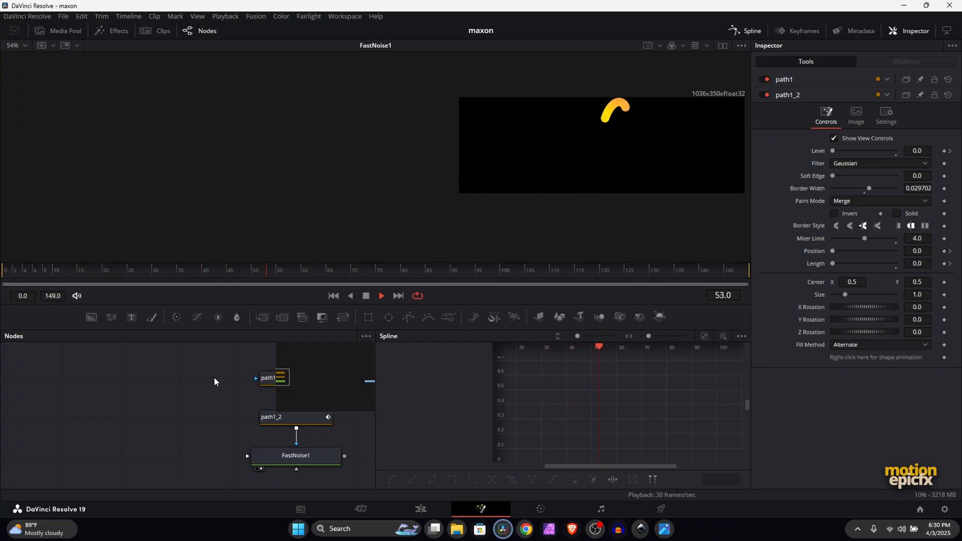
Insert a Duplicate tool after FastNoise1 by searching 'dupl'
click(260, 451)
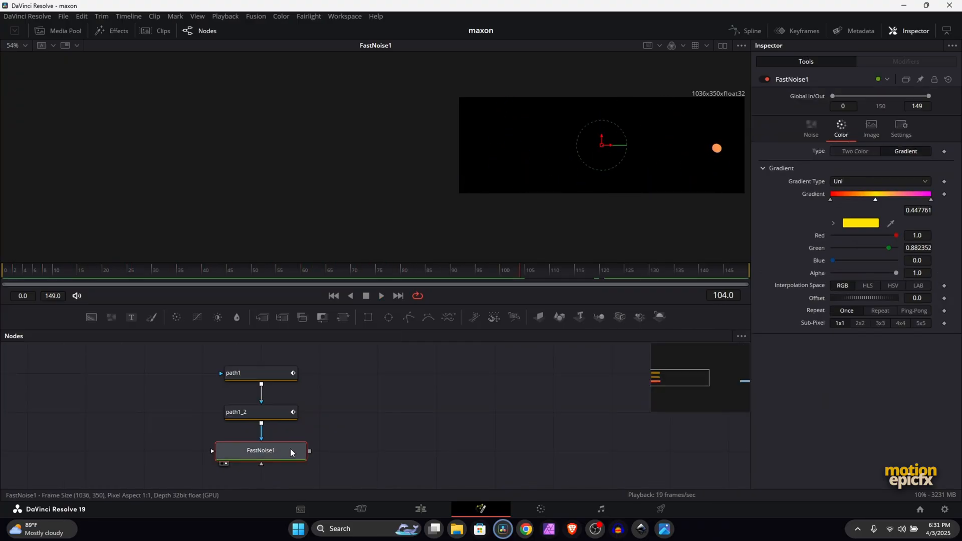
text(dupl)
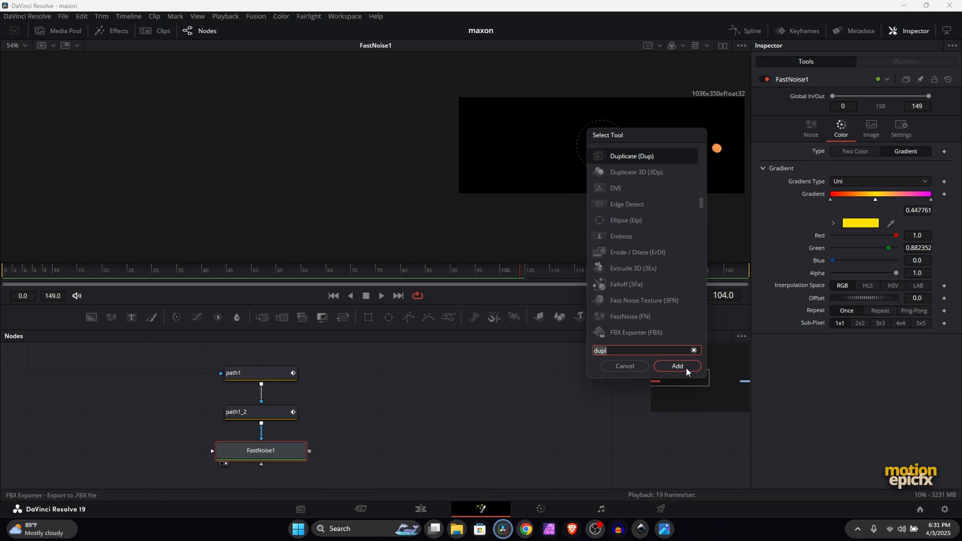
click(676, 365)
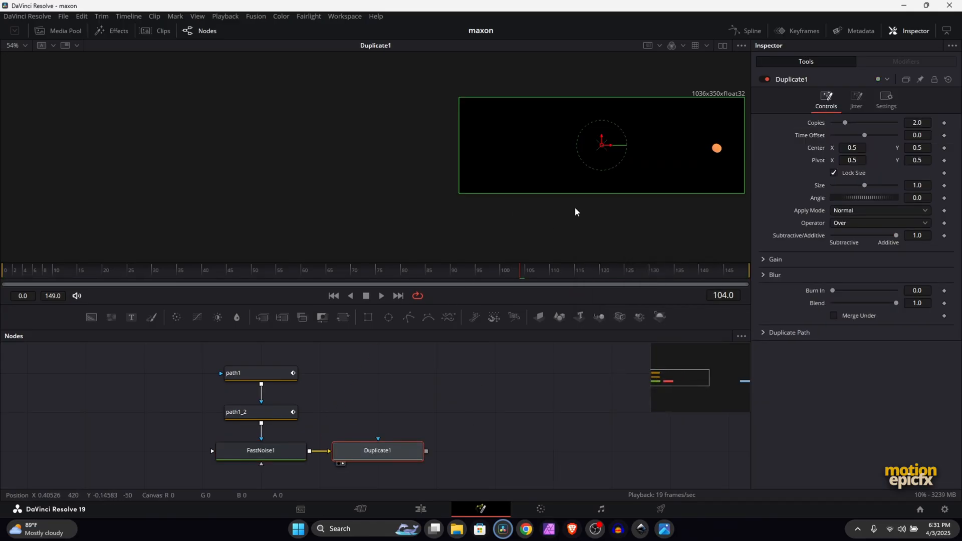
Set Duplicate1 to 400 copies and scrub the timeline to preview the trail
click(916, 123)
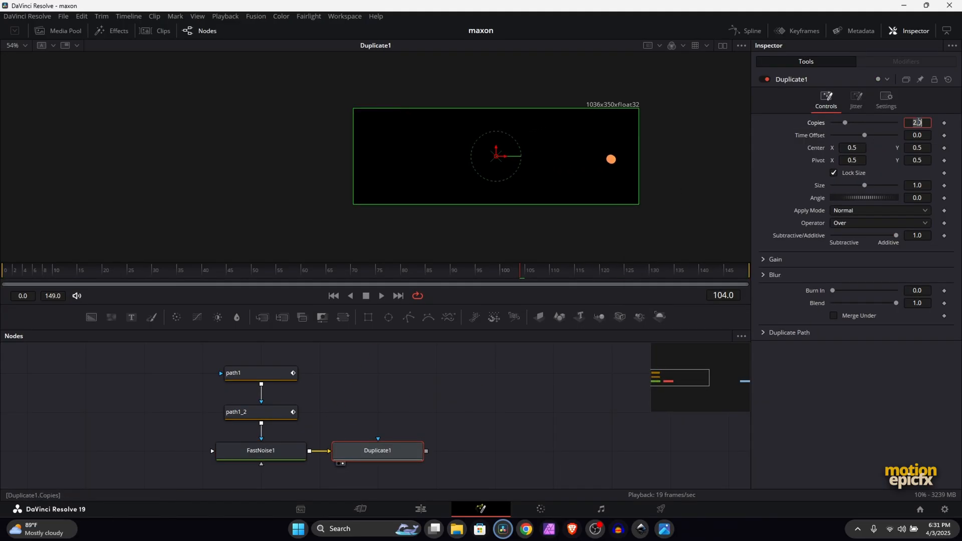
text(400)
click(917, 135)
text(-1)
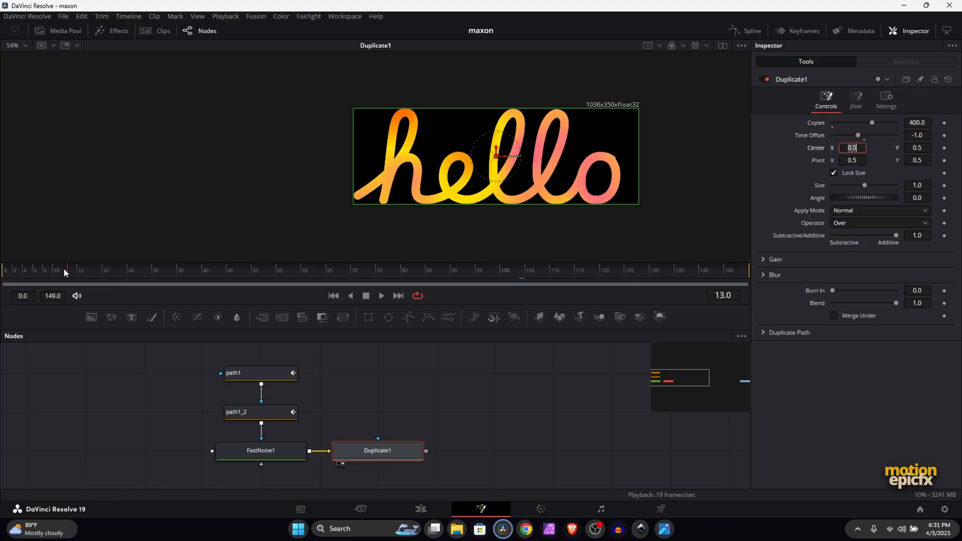
click(302, 272)
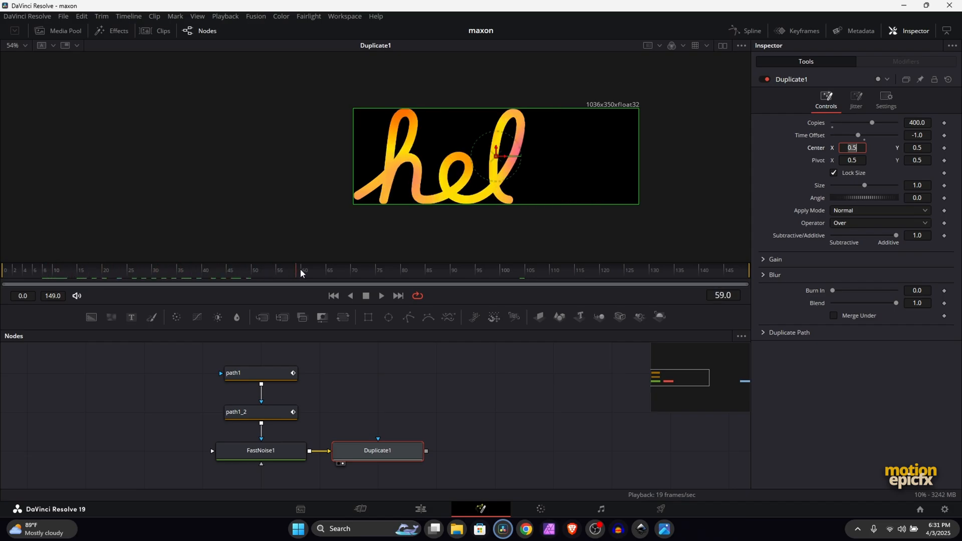
click(428, 270)
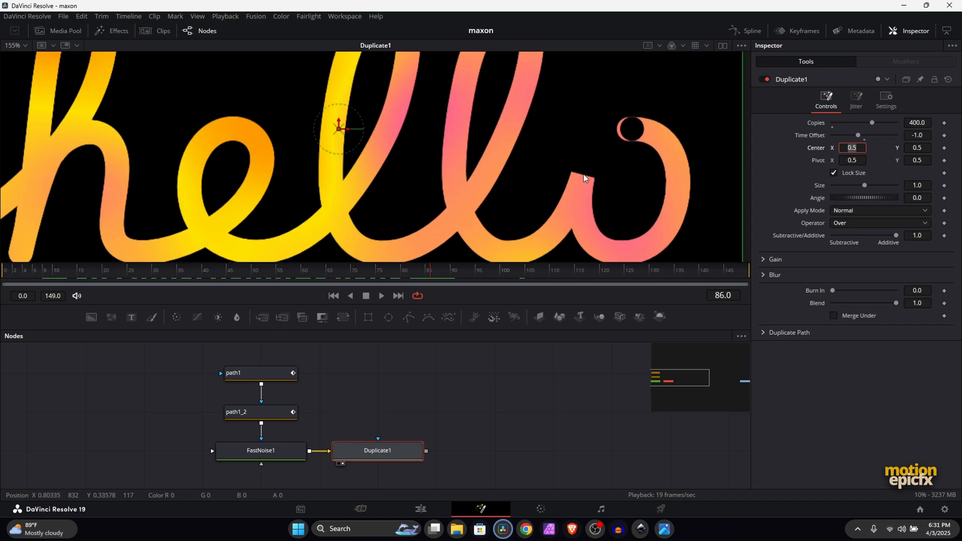
Give path1 rounded stroke caps and review path1_2's keyframe timing in the Keyframes editor
click(260, 373)
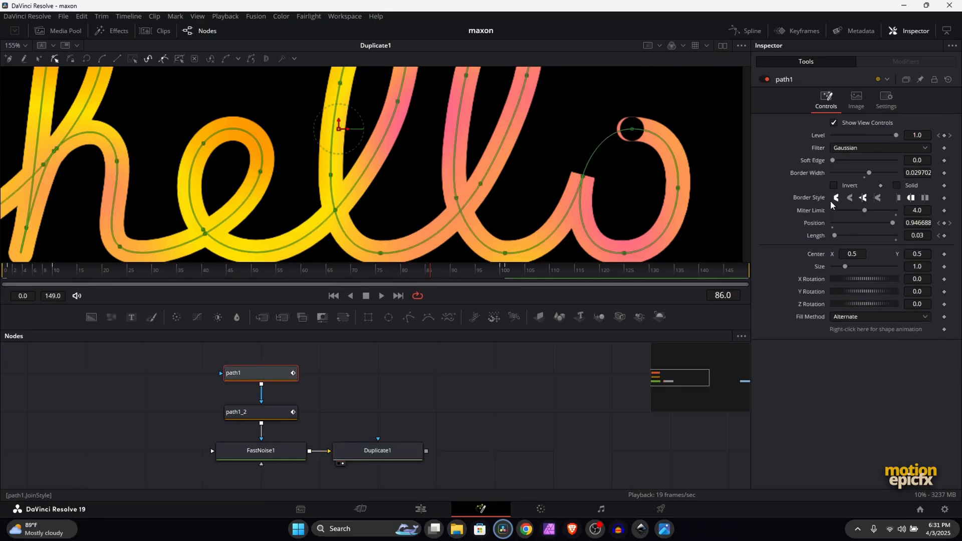
click(849, 197)
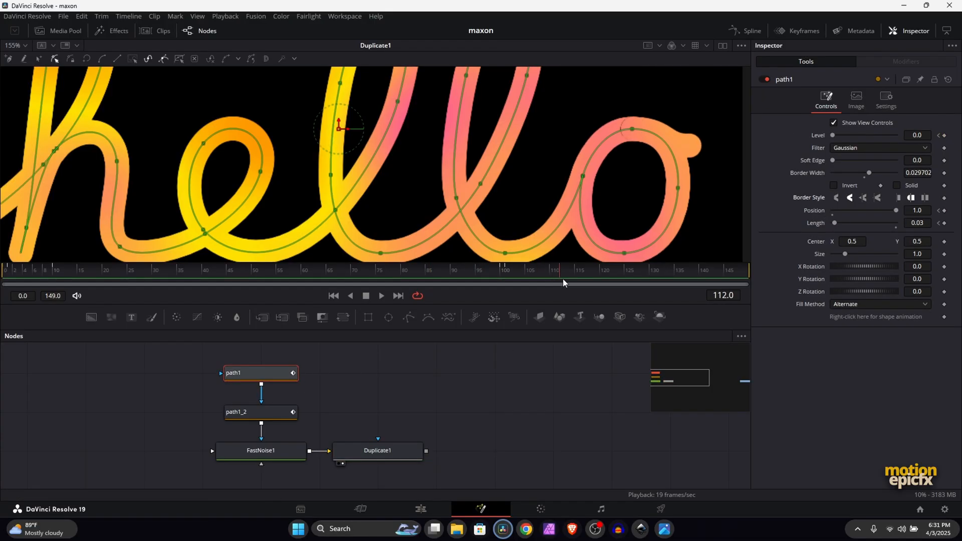
click(480, 270)
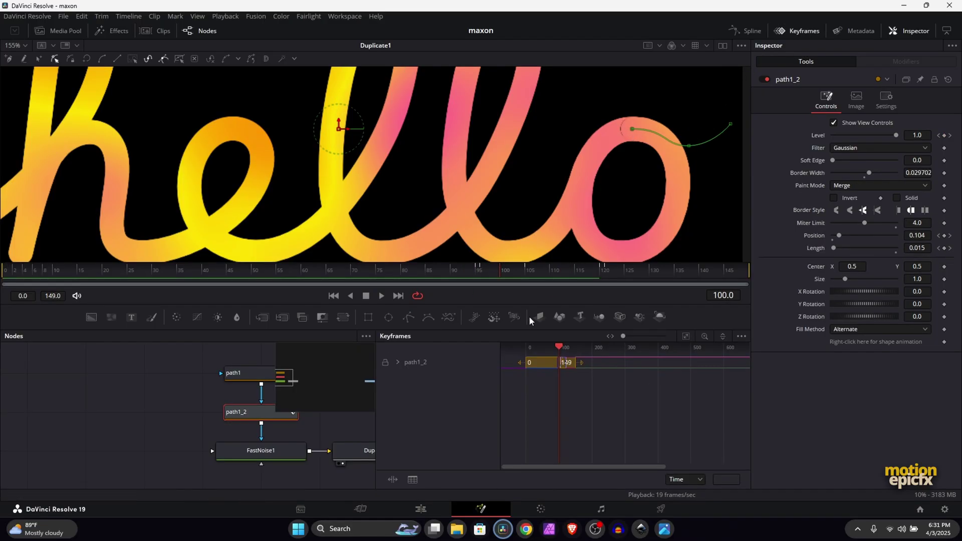
click(397, 362)
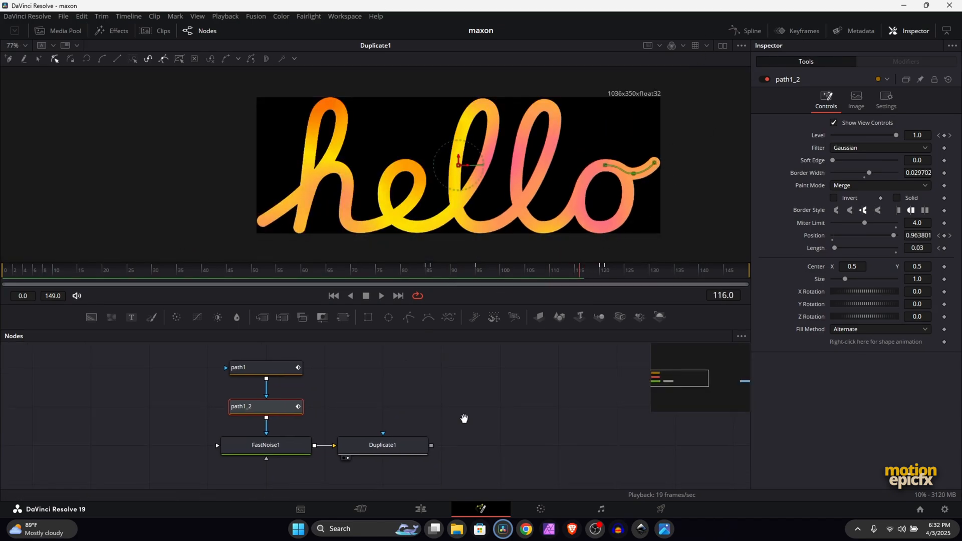
click(382, 444)
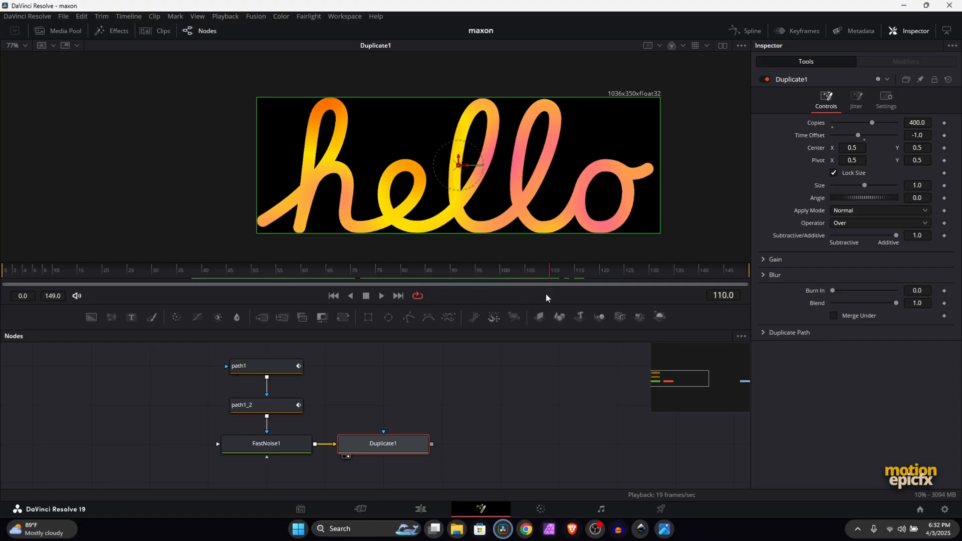
Raise FastNoise1's Perturb1 Strength to 0.685 and Wobble to about 6.5
click(265, 443)
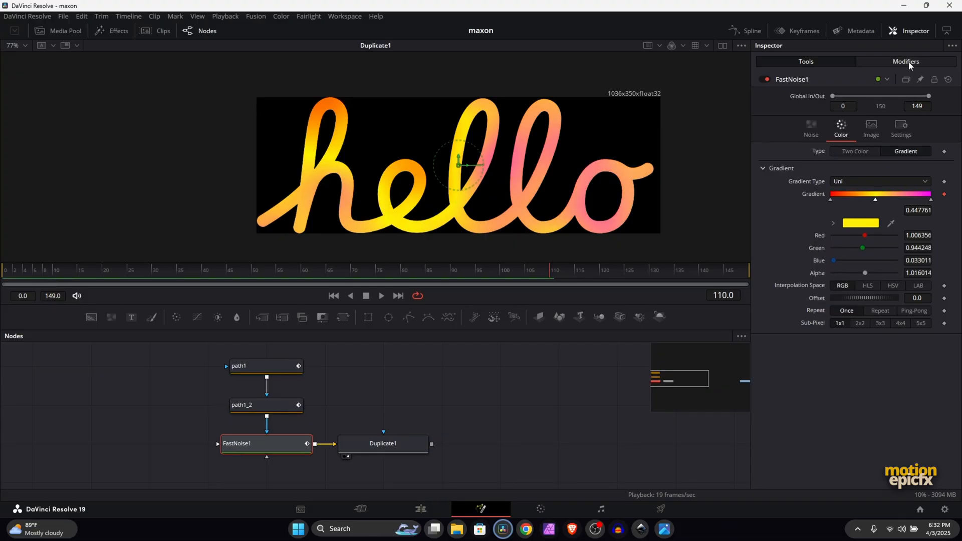
click(907, 62)
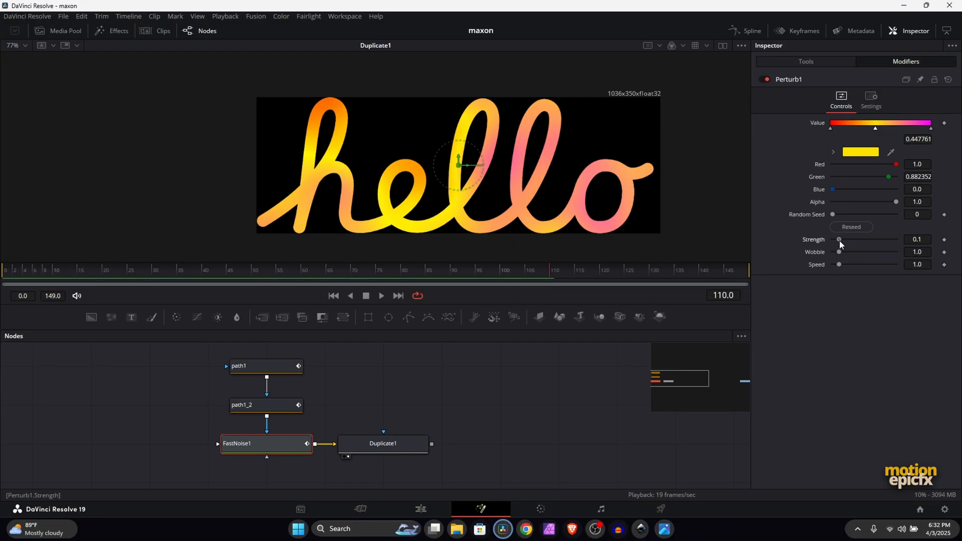
drag(839, 240, 876, 239)
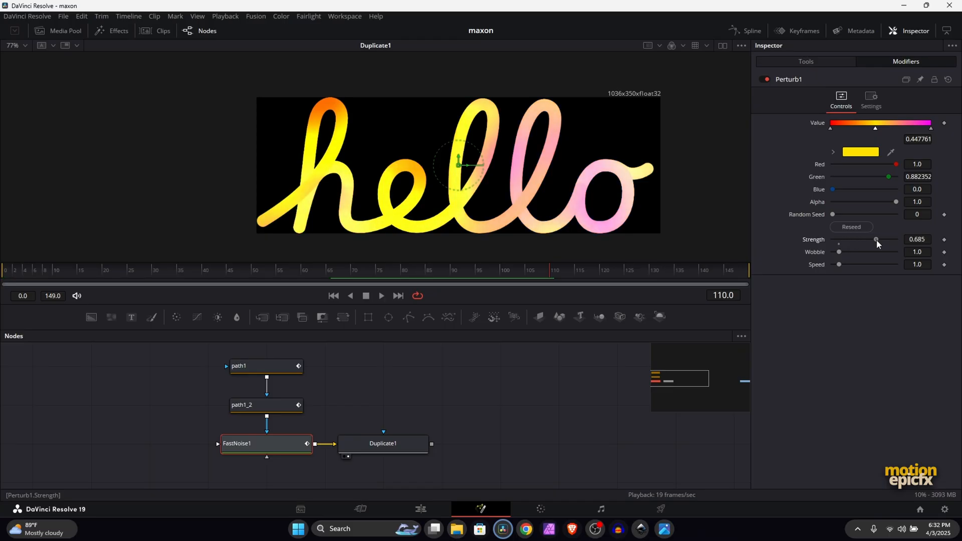
drag(839, 252, 876, 252)
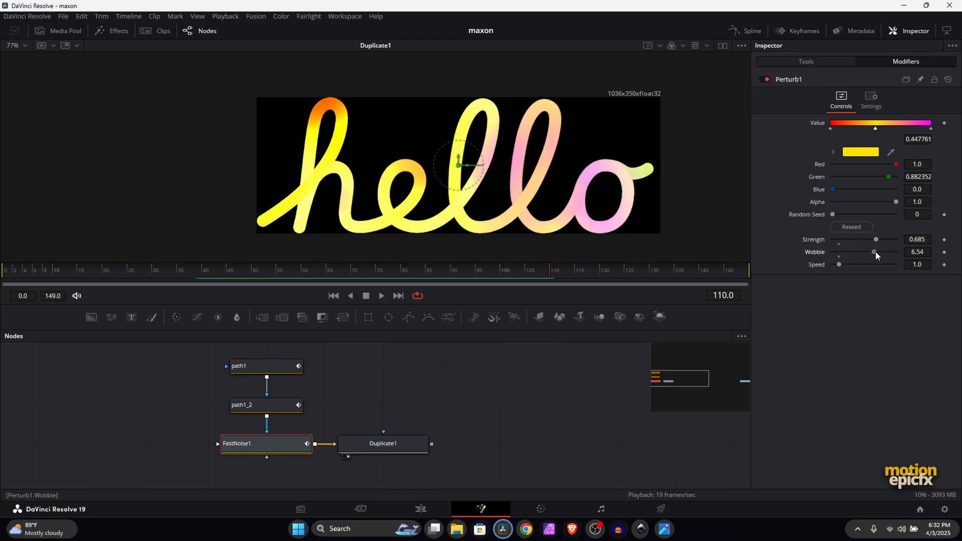
click(142, 270)
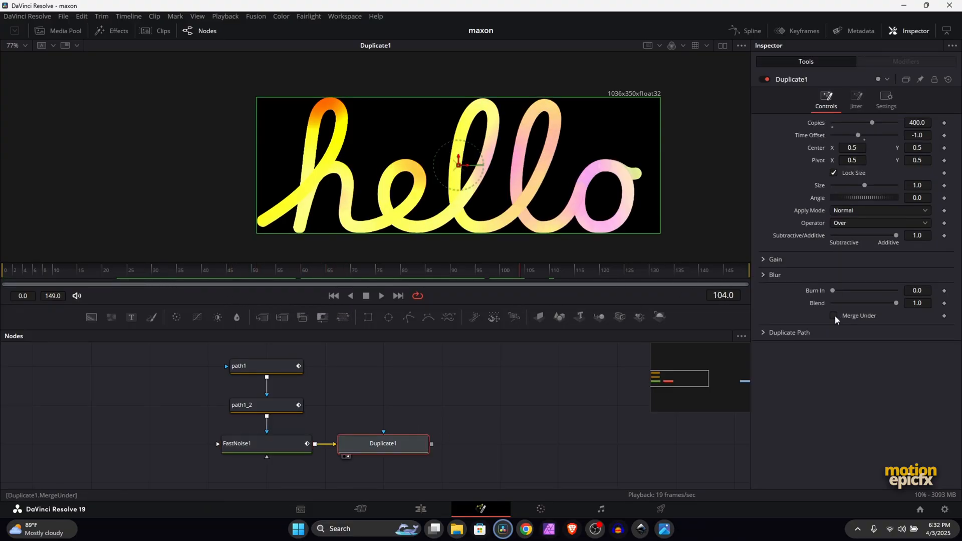
Enable Merge Under on Duplicate1, then reselect FastNoise1
click(833, 315)
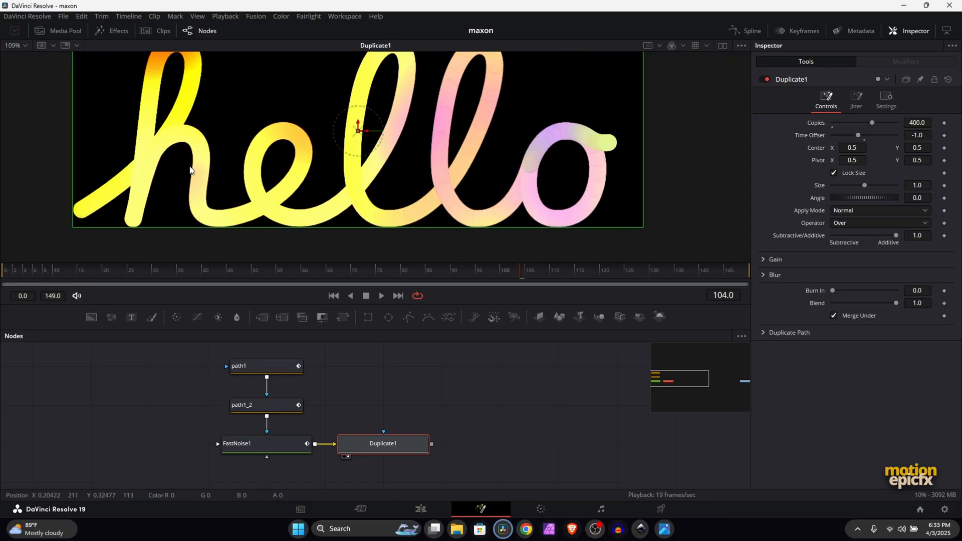
click(266, 443)
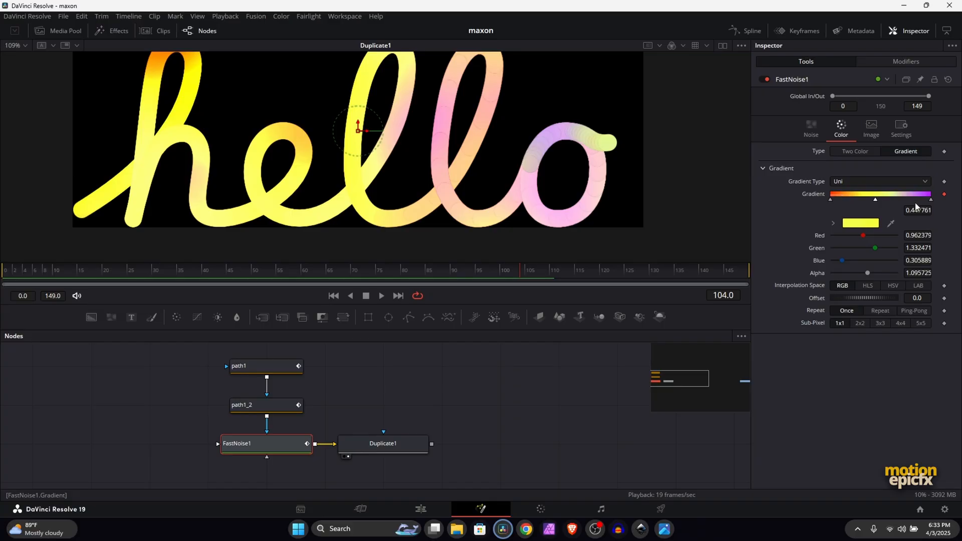
Set FastNoise1's gradient Interpolation Space to HLS and Gradient Type to Linear
click(867, 285)
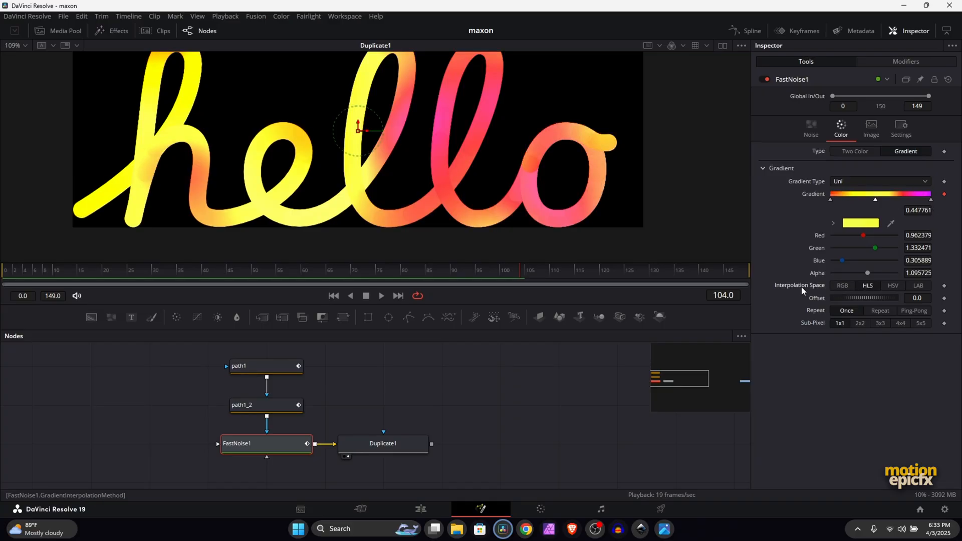
click(893, 285)
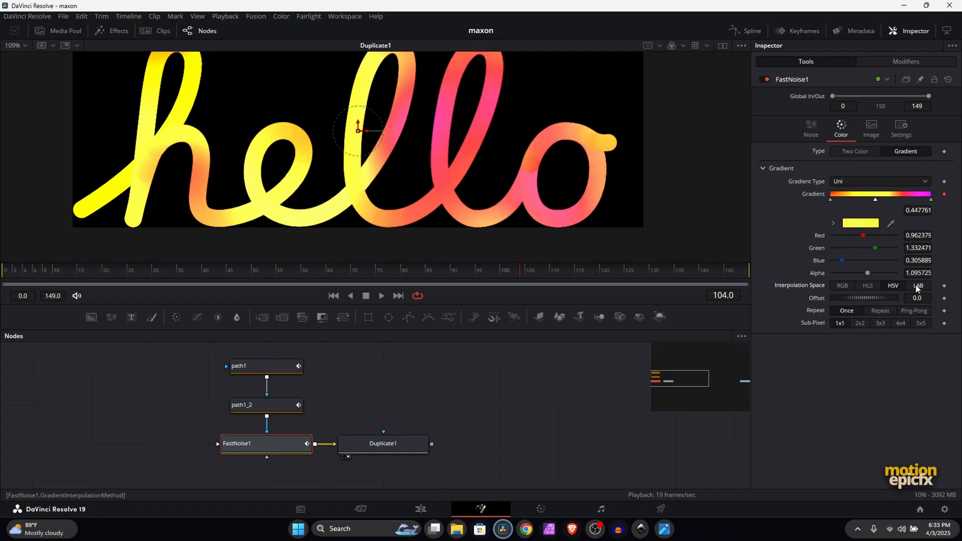
click(867, 286)
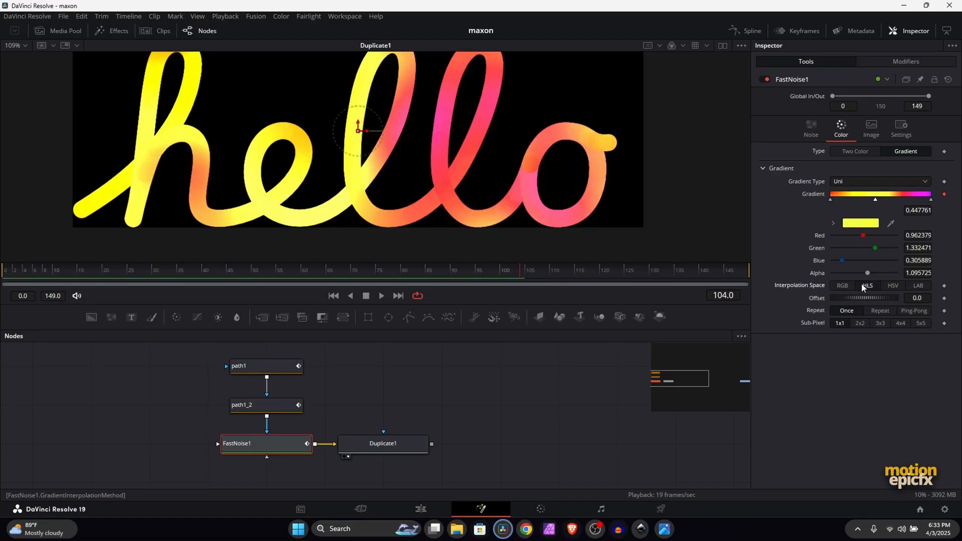
click(879, 181)
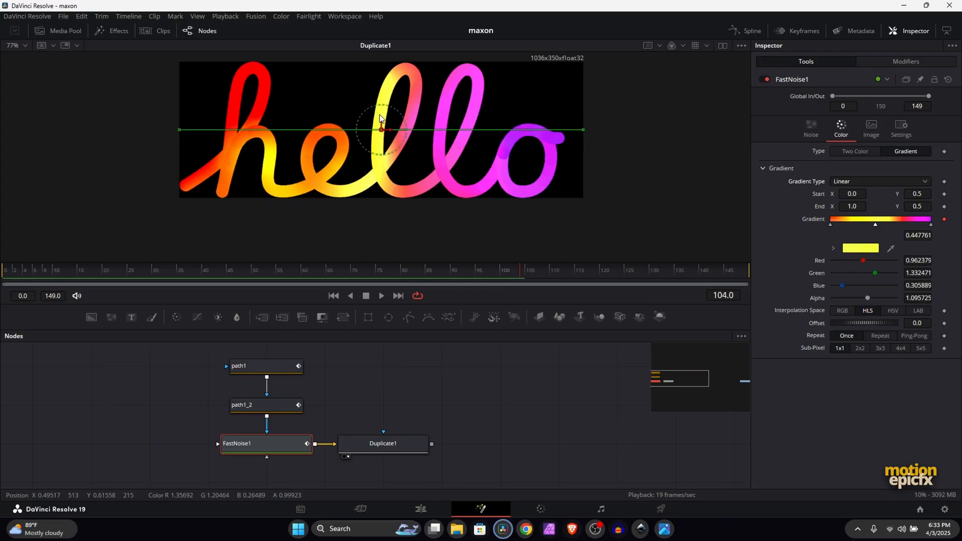
click(905, 61)
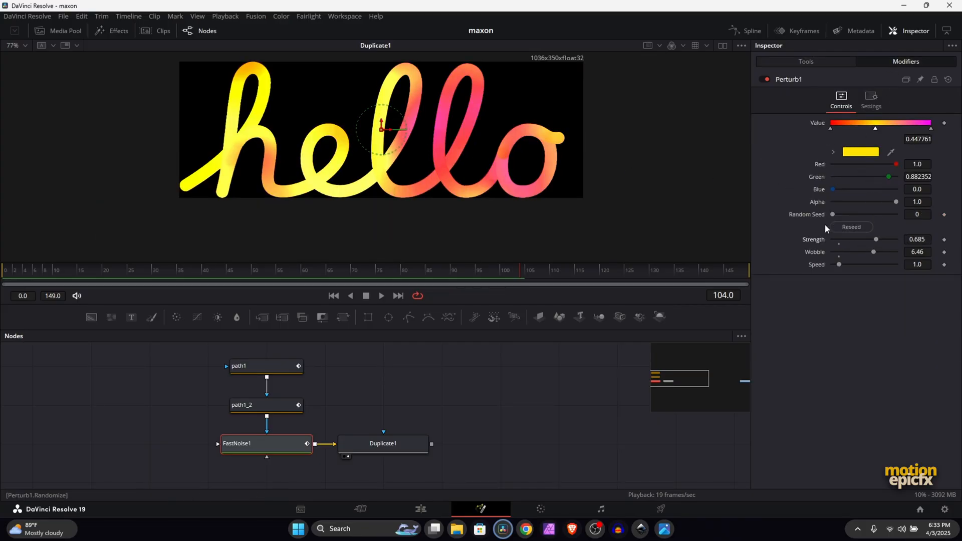
Reseed Perturb1 three times and lower the perturbed color's Green and Red values
click(851, 227)
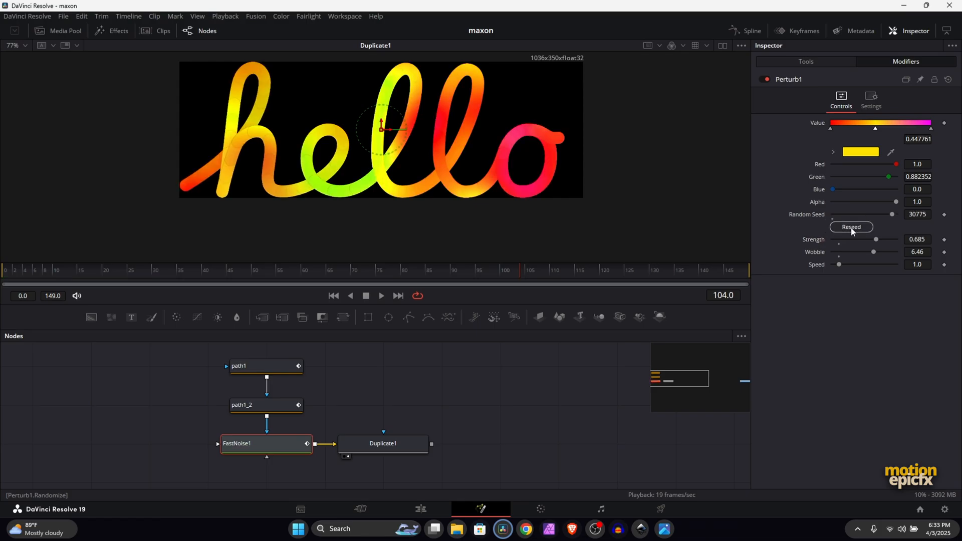
click(851, 227)
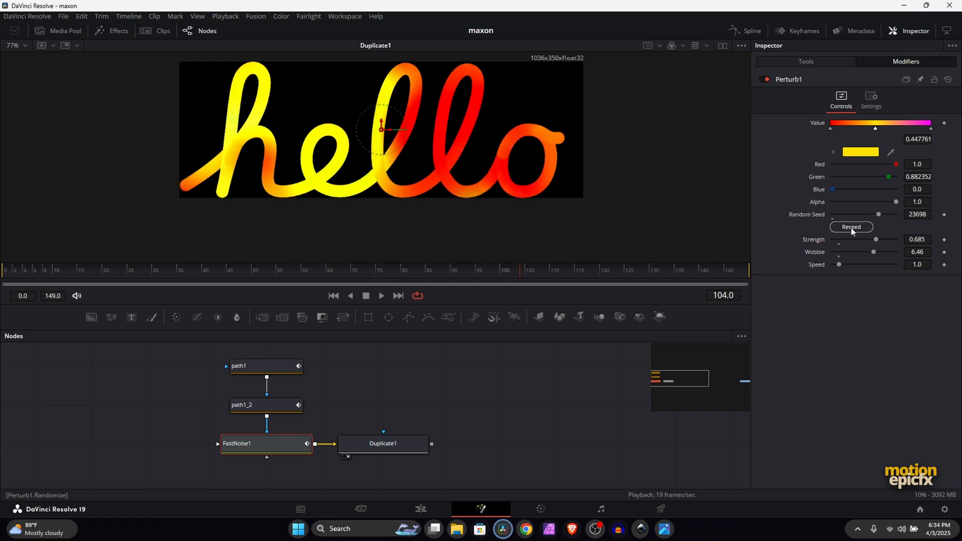
click(851, 227)
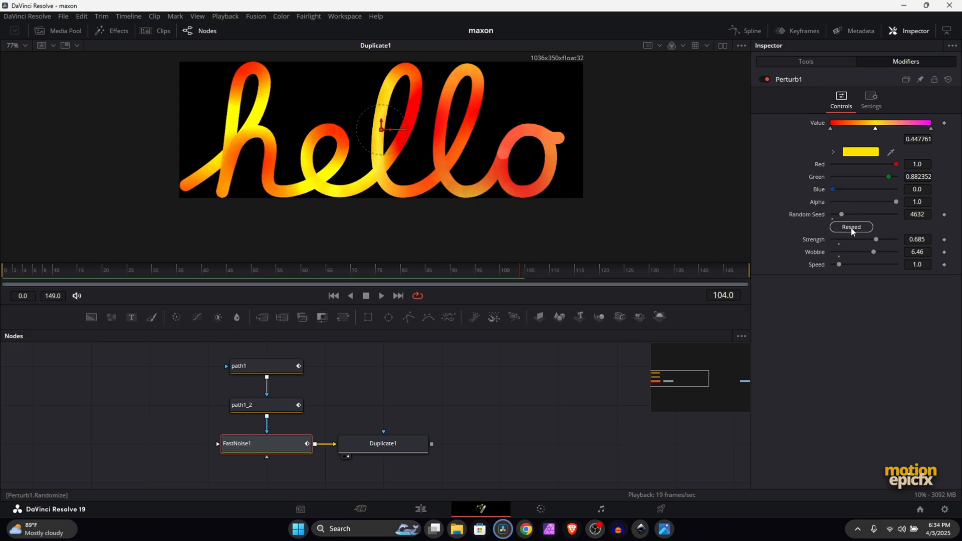
drag(888, 177, 866, 176)
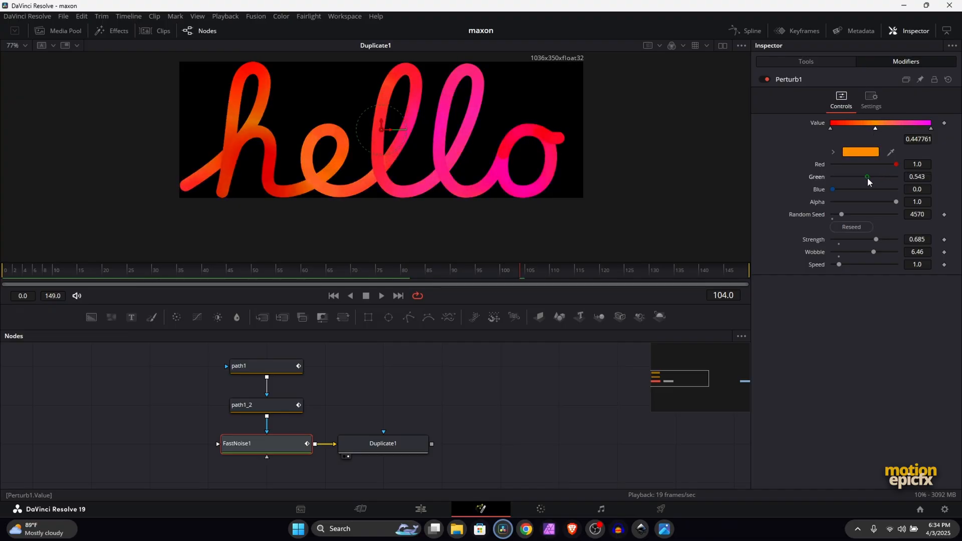
drag(896, 164, 878, 164)
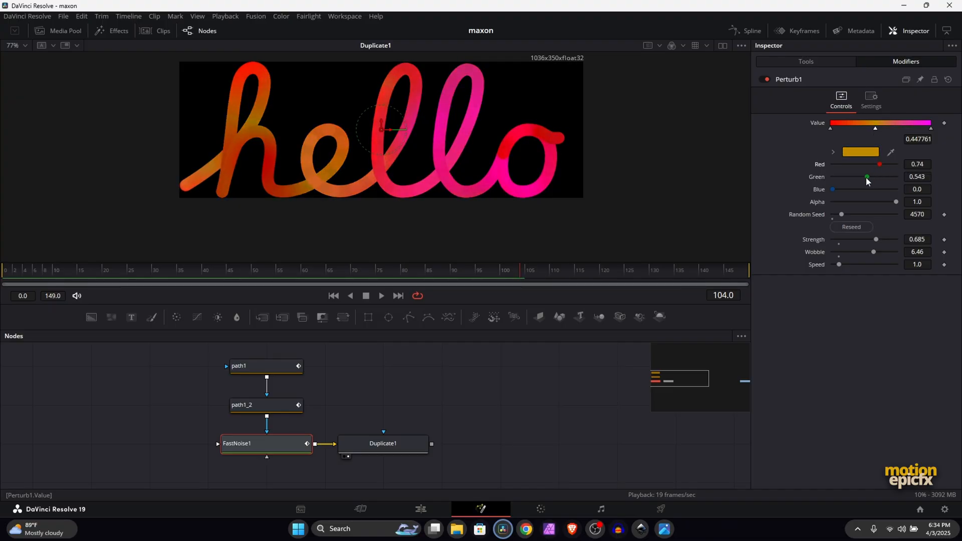
drag(878, 165, 858, 165)
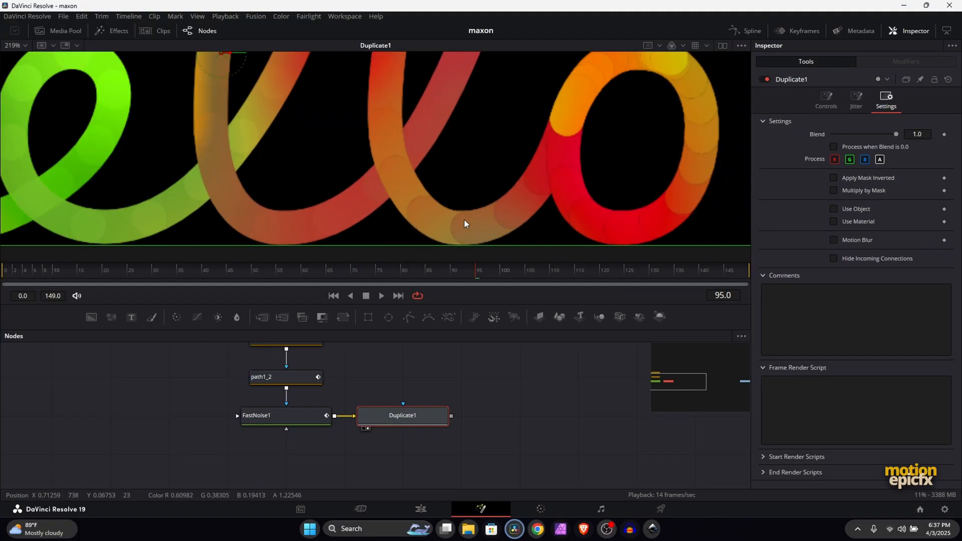
mouse_move(538, 188)
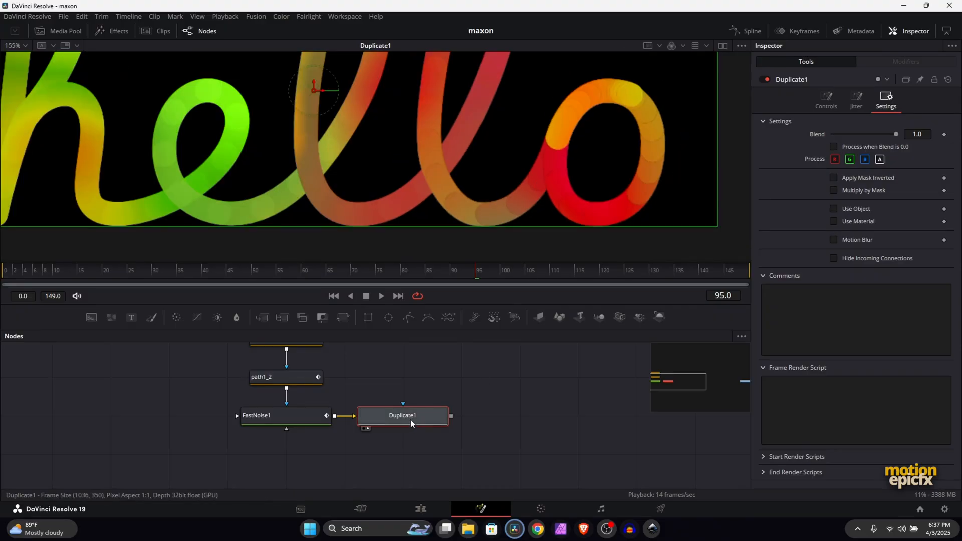
Check Motion Blur in Duplicate1's Settings tab
click(833, 240)
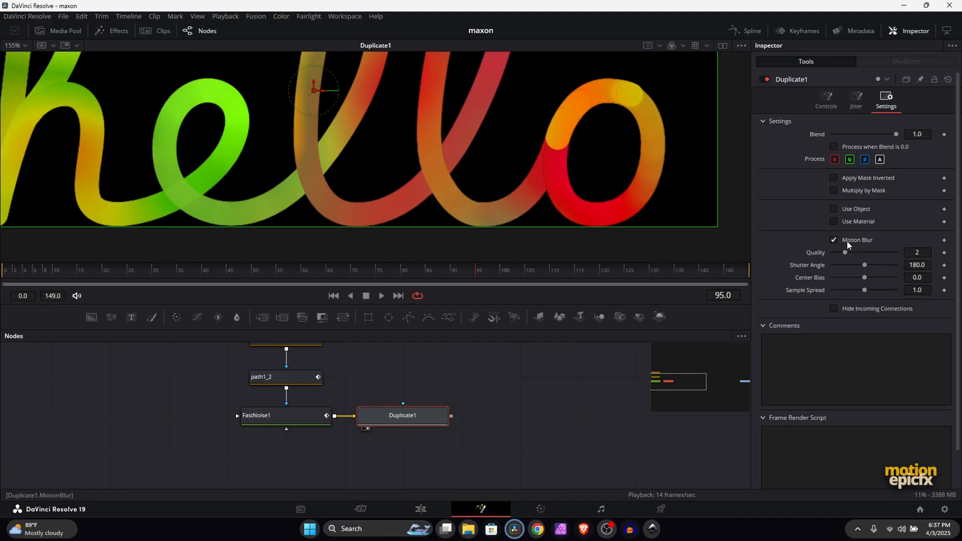
mouse_move(357, 154)
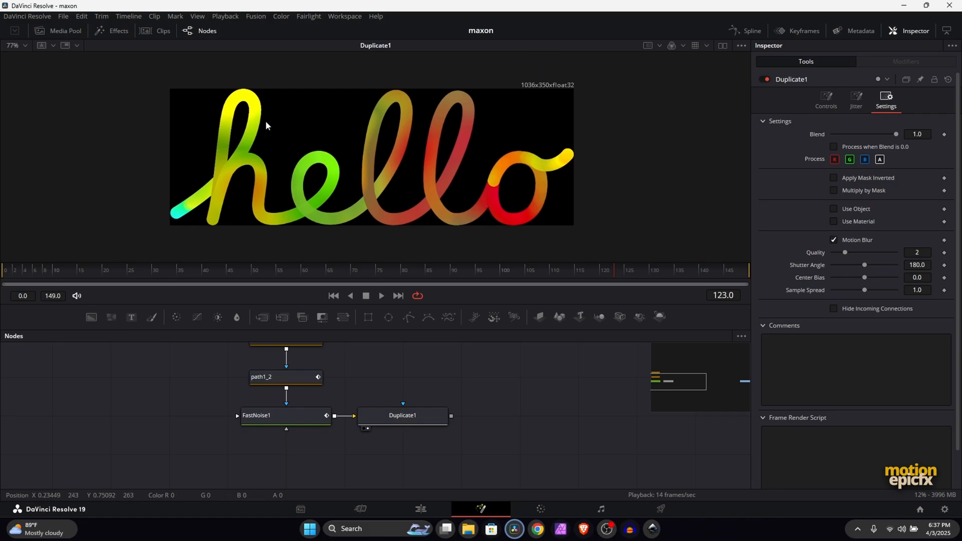
mouse_move(262, 132)
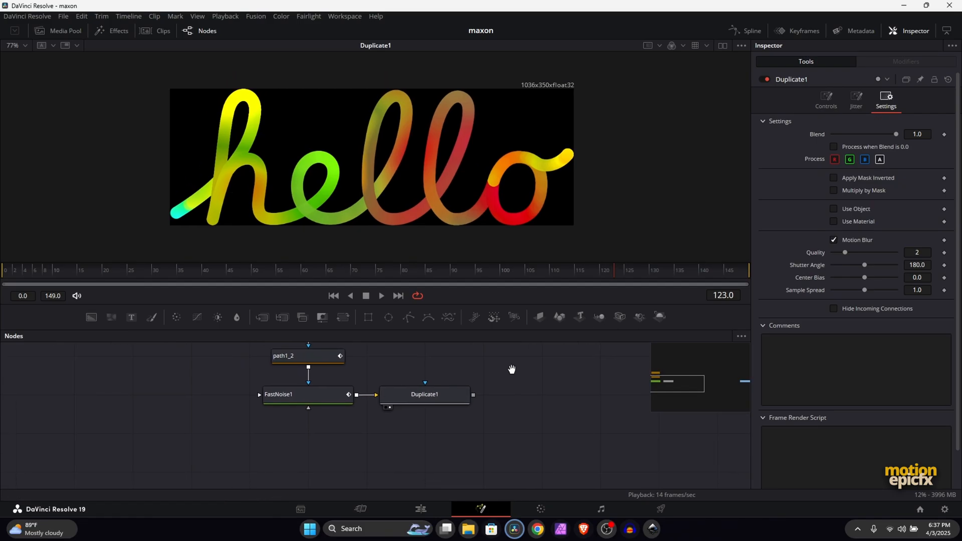
Merge Duplicate1 over a new 1920x1080 Background node and view Merge1
click(424, 394)
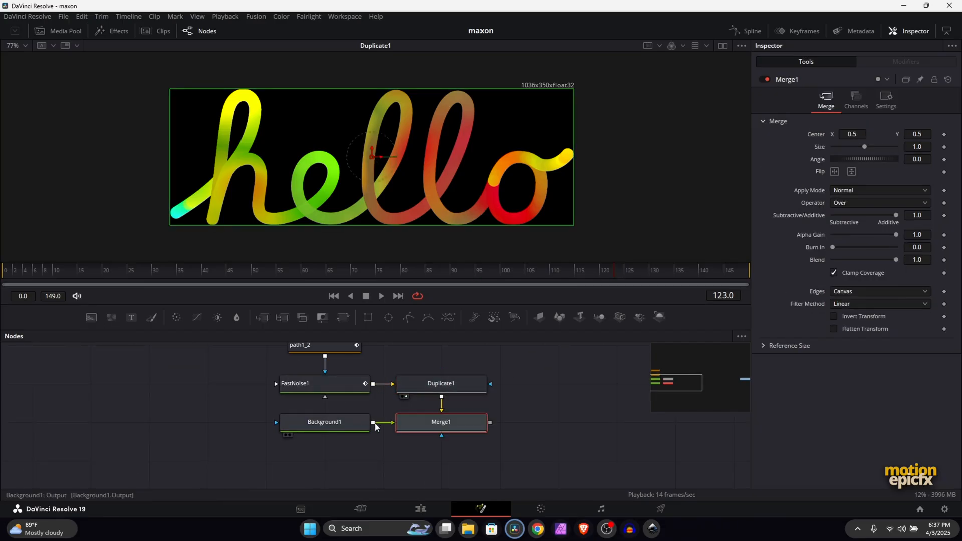
click(440, 421)
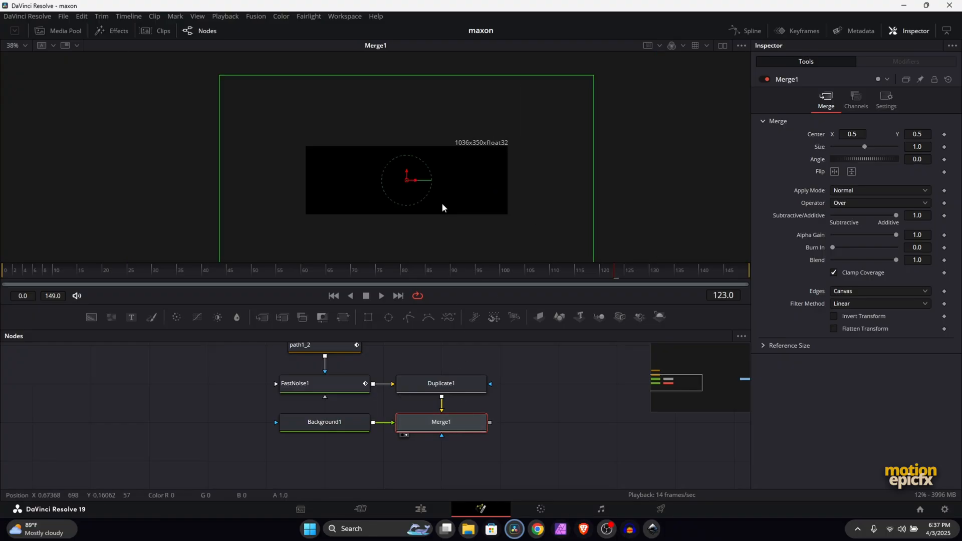
right_click(441, 422)
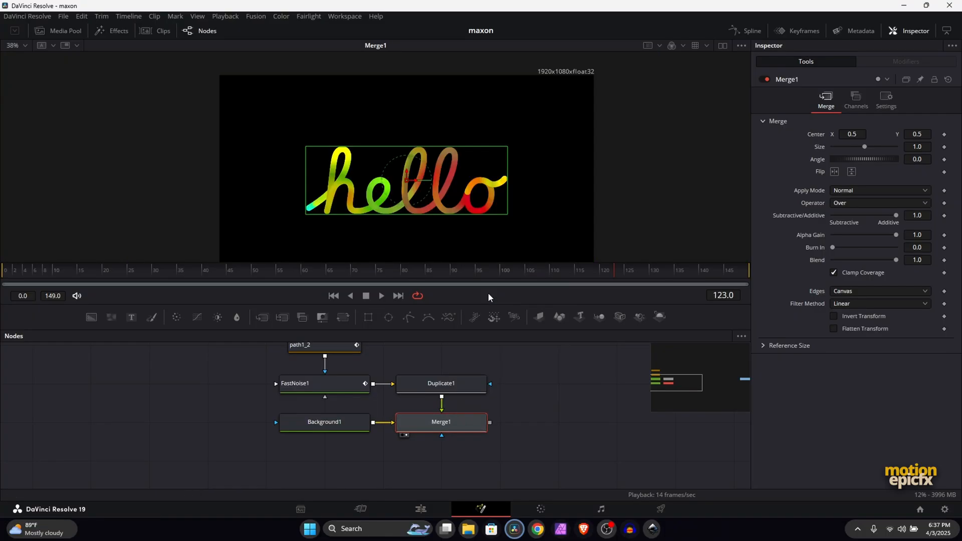
mouse_move(383, 440)
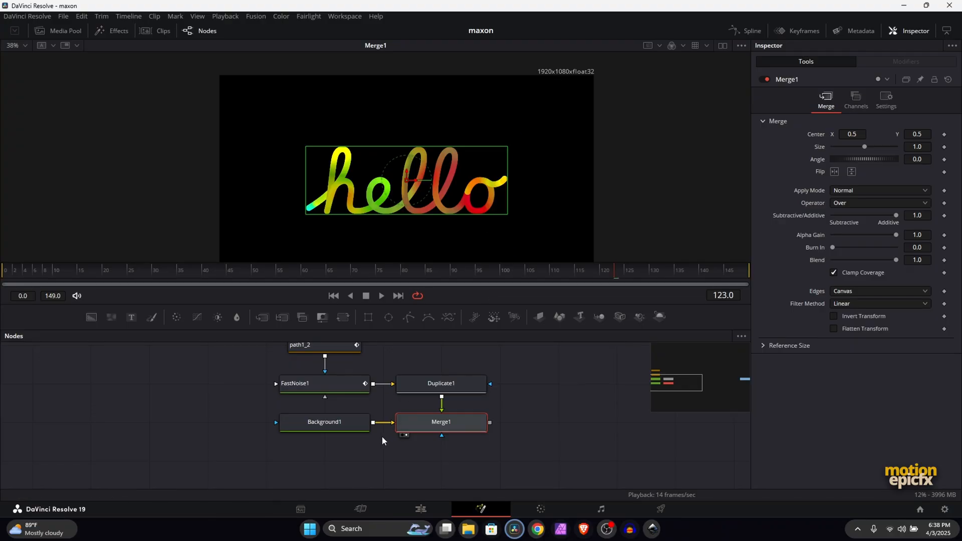
Set Background1's color to dark grey #181818
click(324, 422)
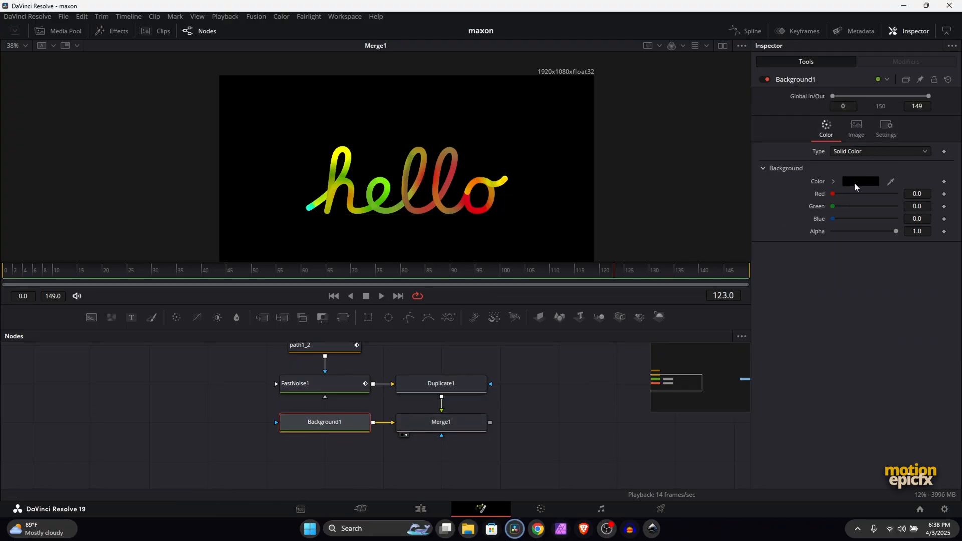
click(860, 181)
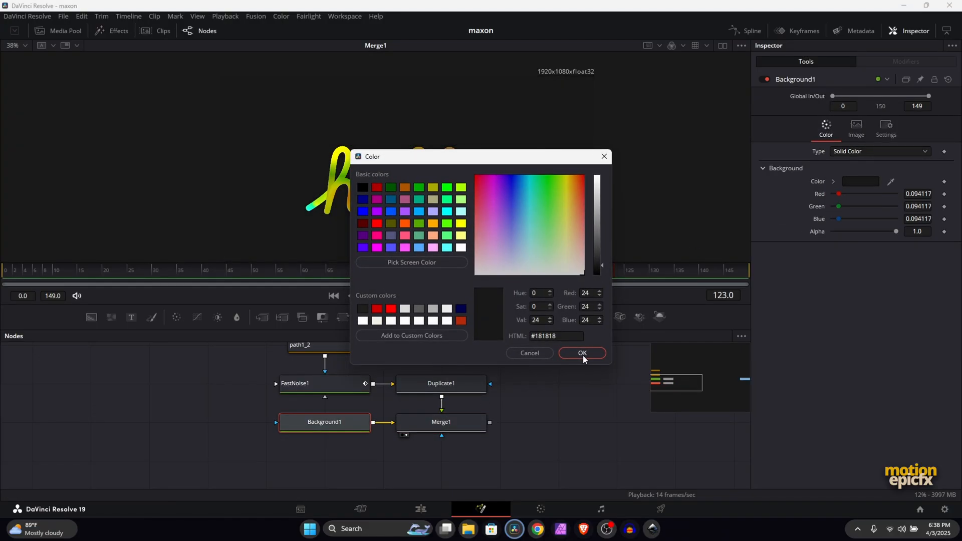
click(582, 353)
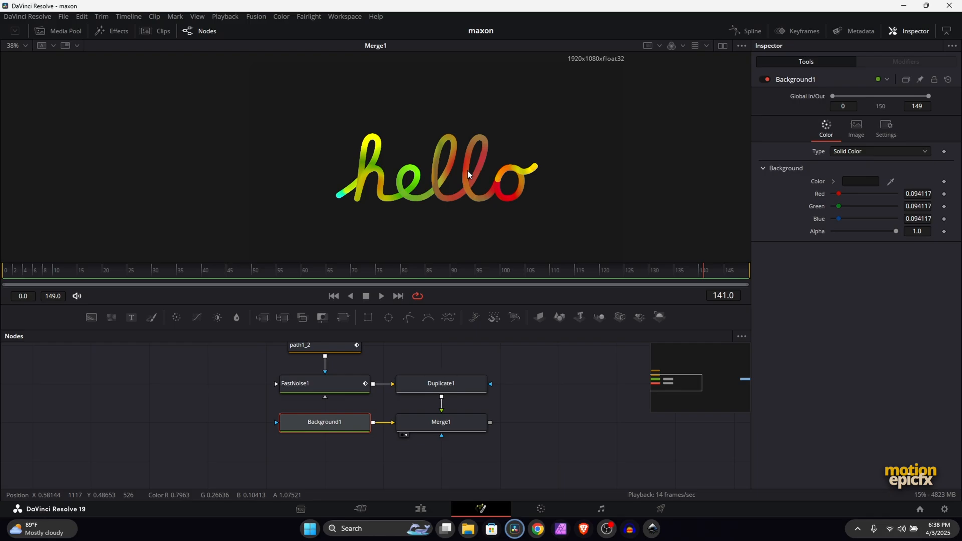
mouse_move(497, 462)
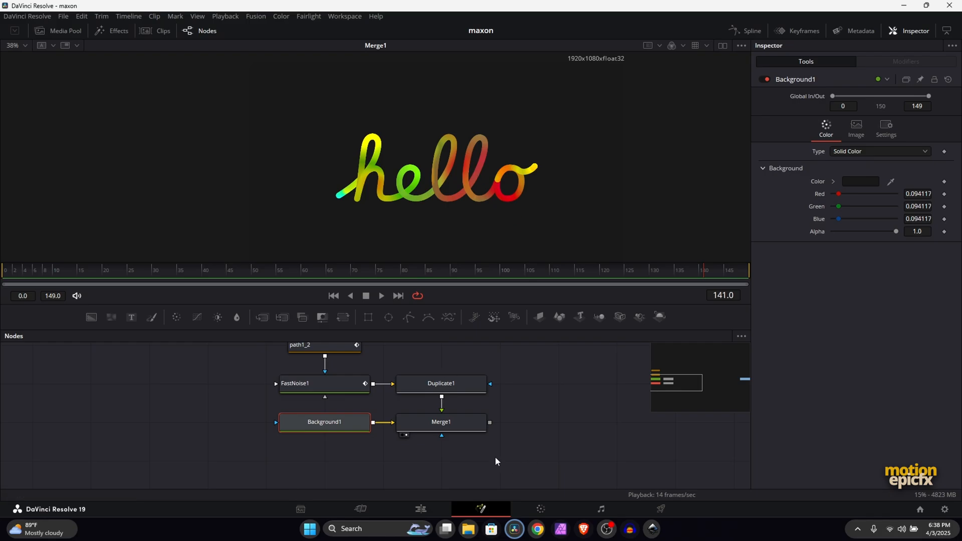
mouse_move(683, 389)
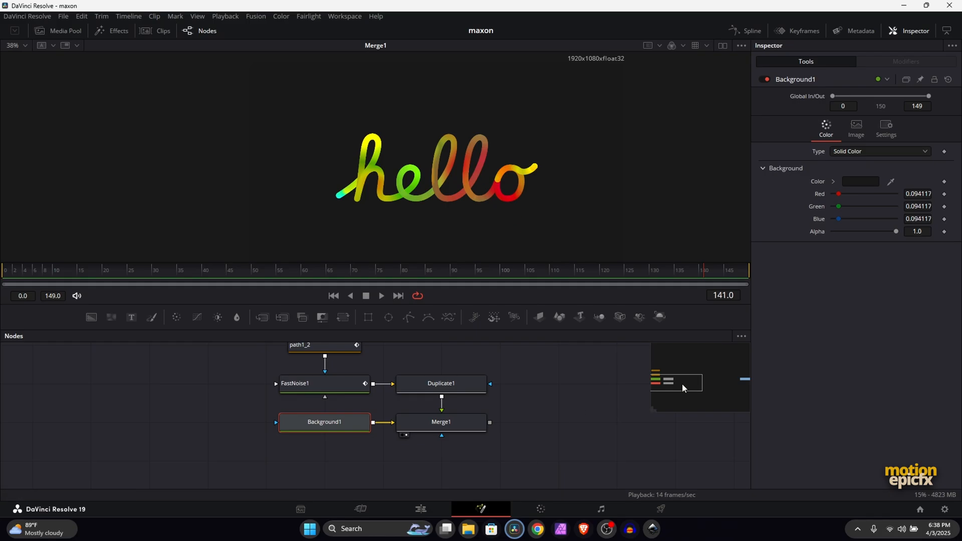